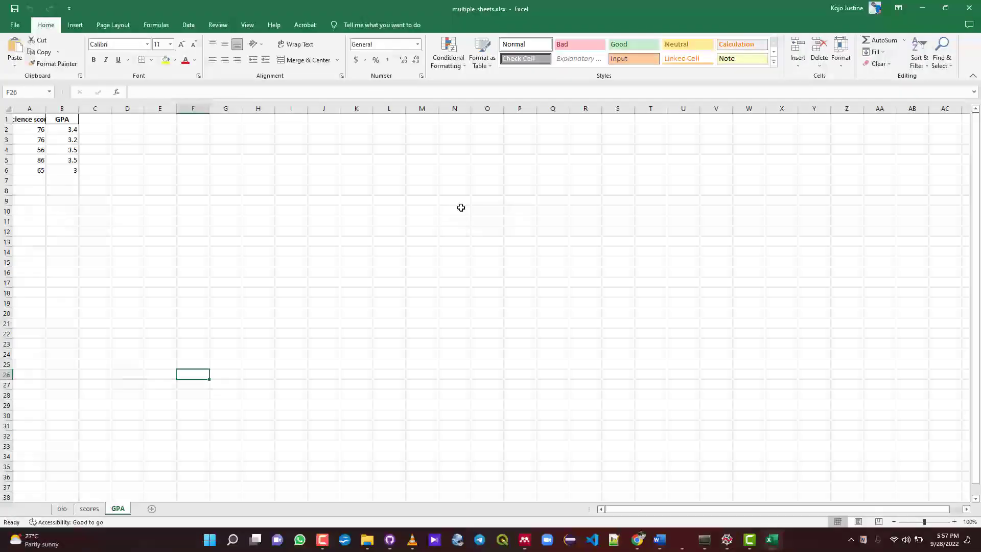
Leave the GPA sheet in Excel and return to the Spyder script window
left_click(61, 508)
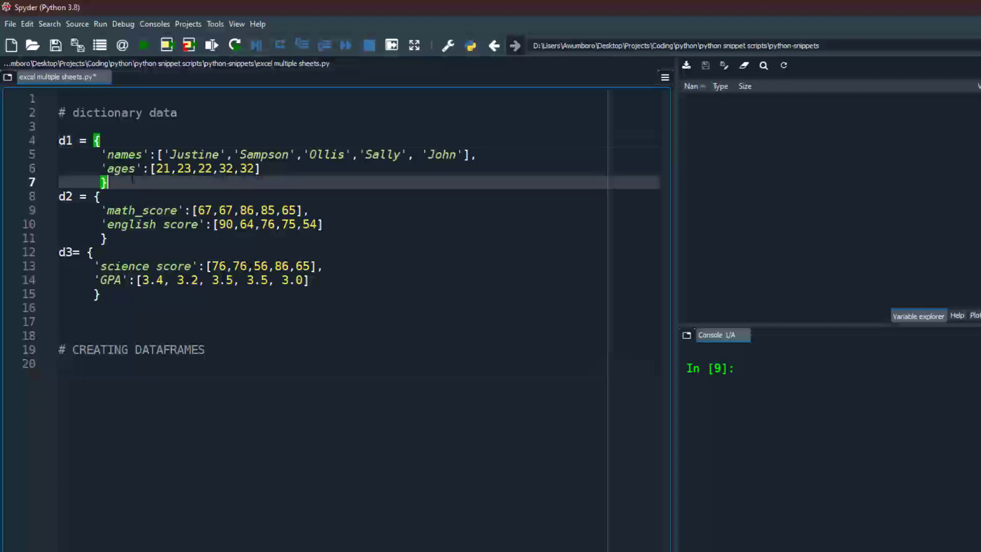
Add 'import pandas as pd' on a new line below the d1 dictionary
key("enter")
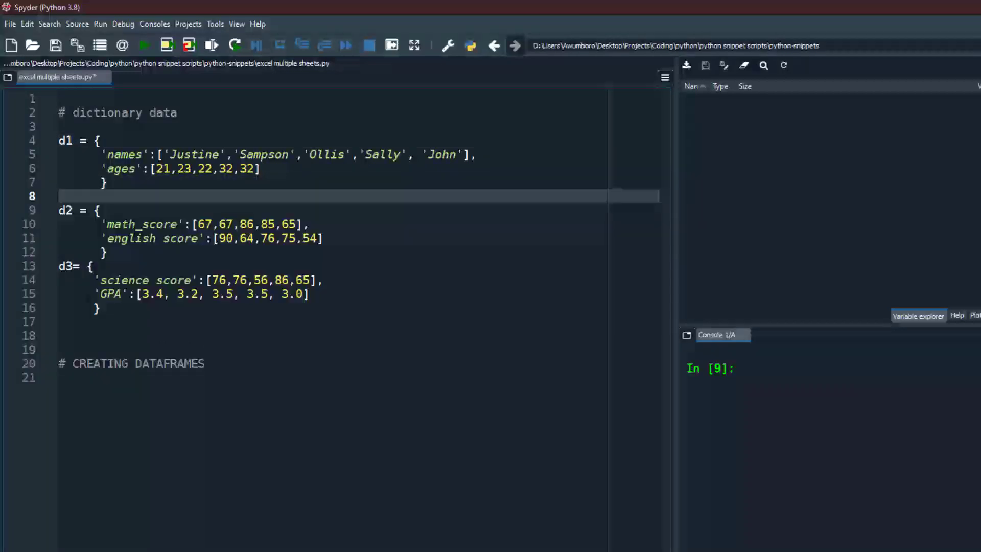
type("import pa")
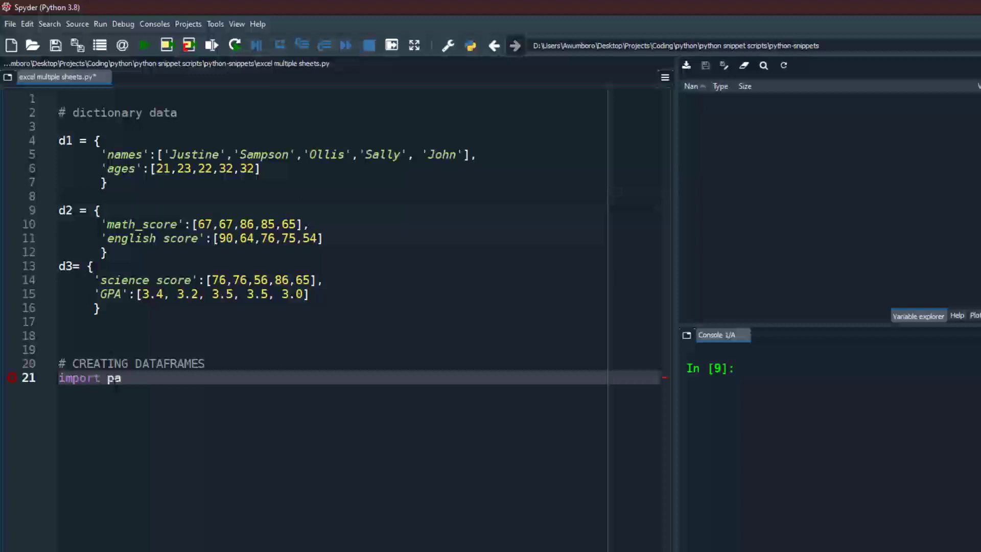
type("ndas as pd")
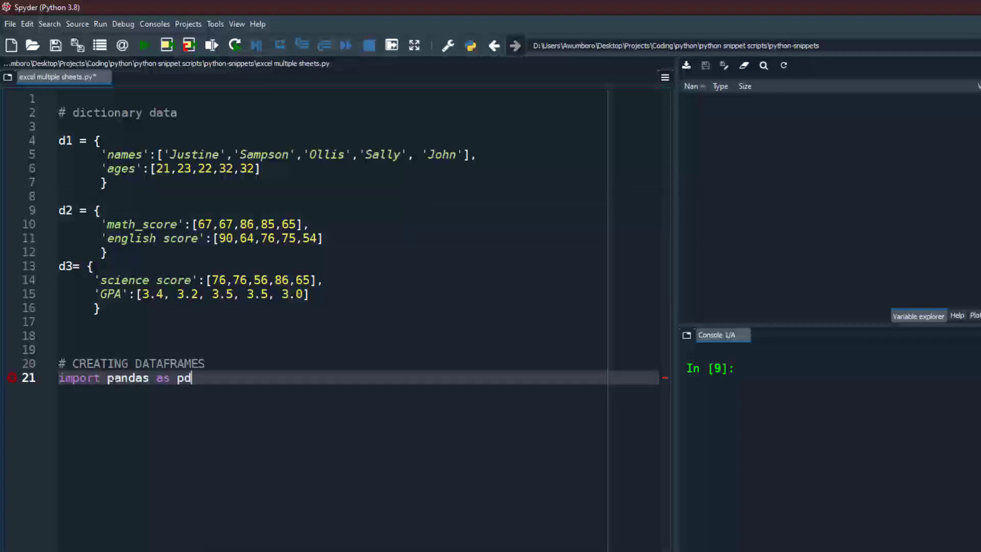
key("enter")
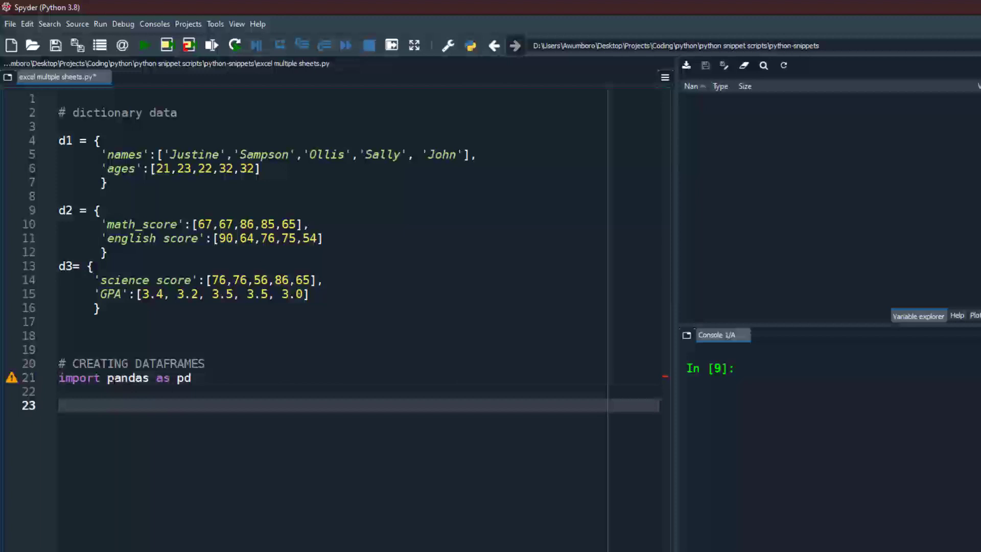
Write the line df1 = pd.DataFrame(d1)
type("df")
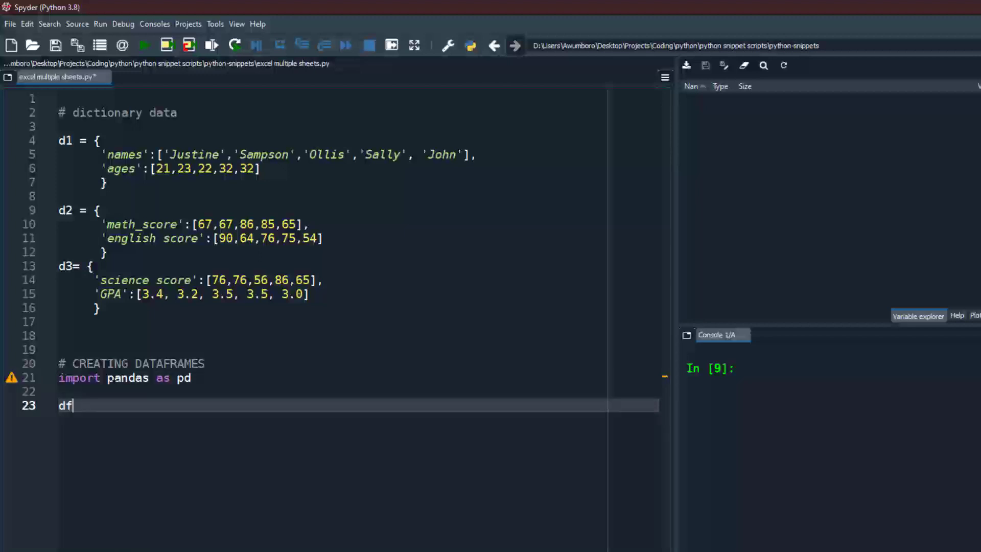
type("1")
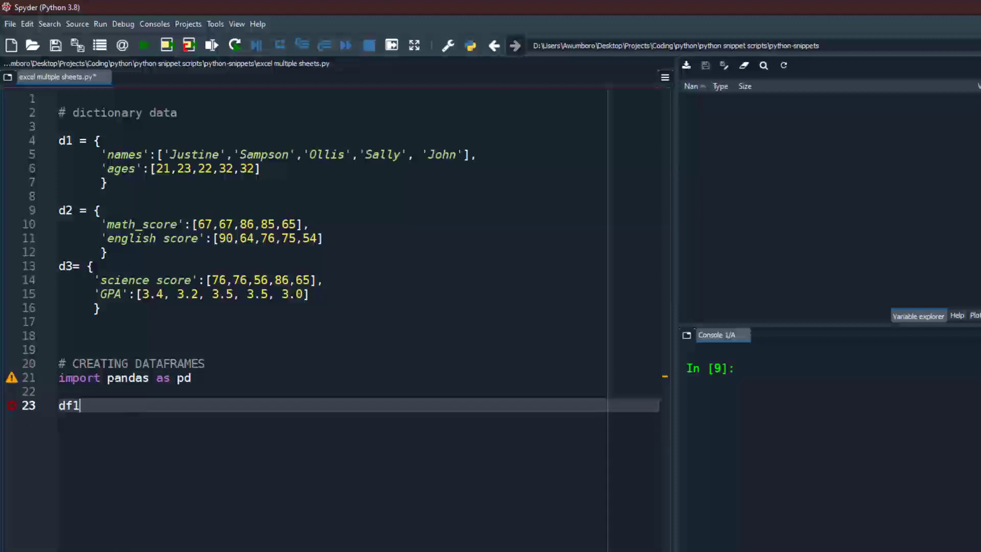
type("= p")
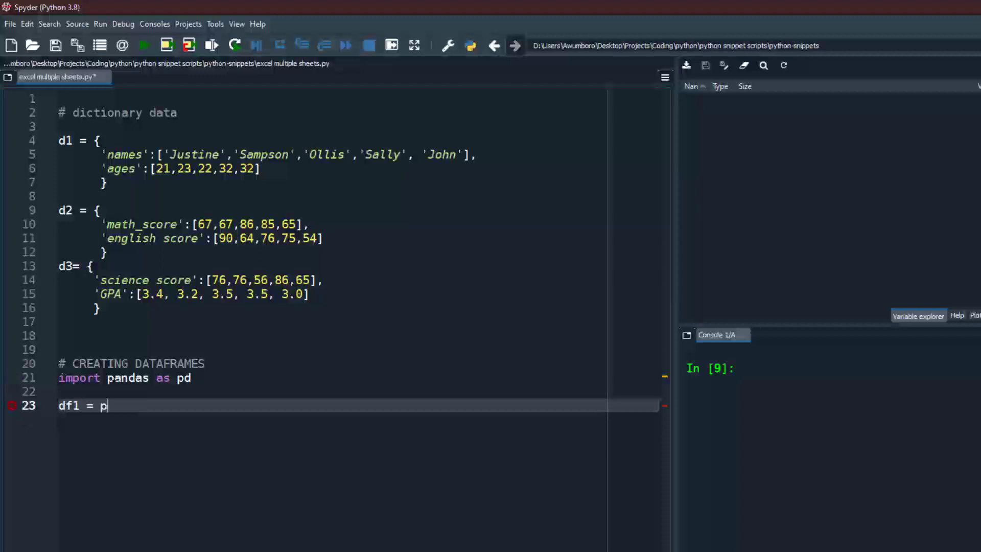
type("d.Data")
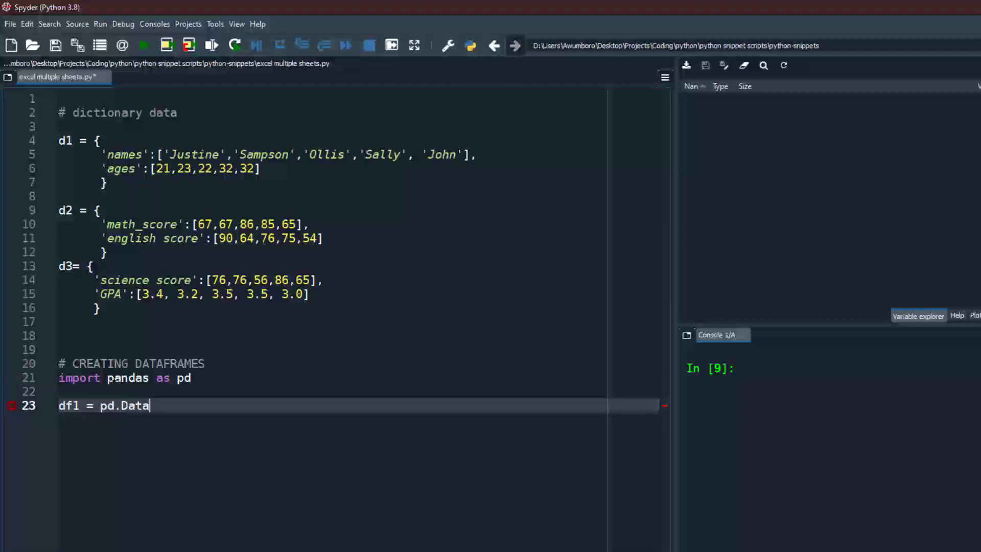
type("Frame()")
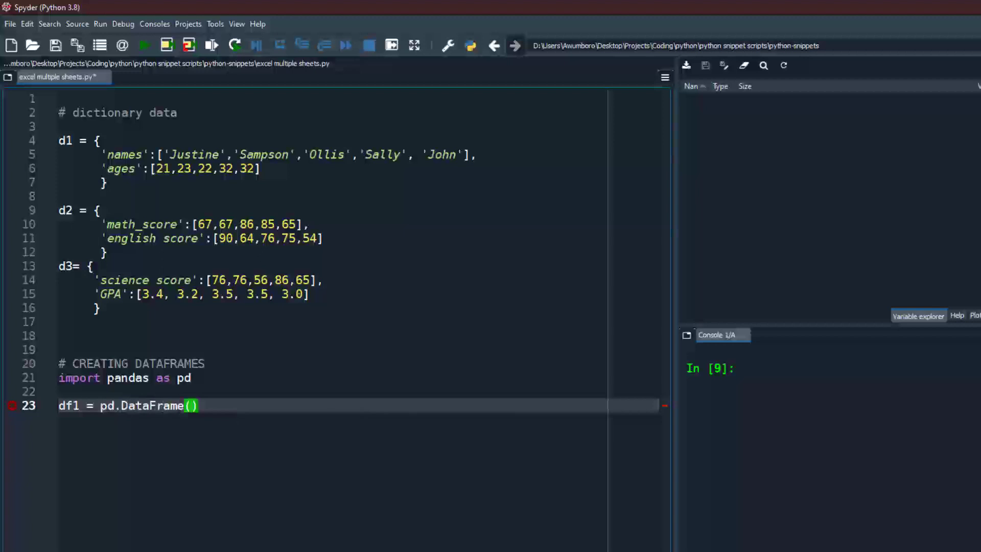
type("d1")
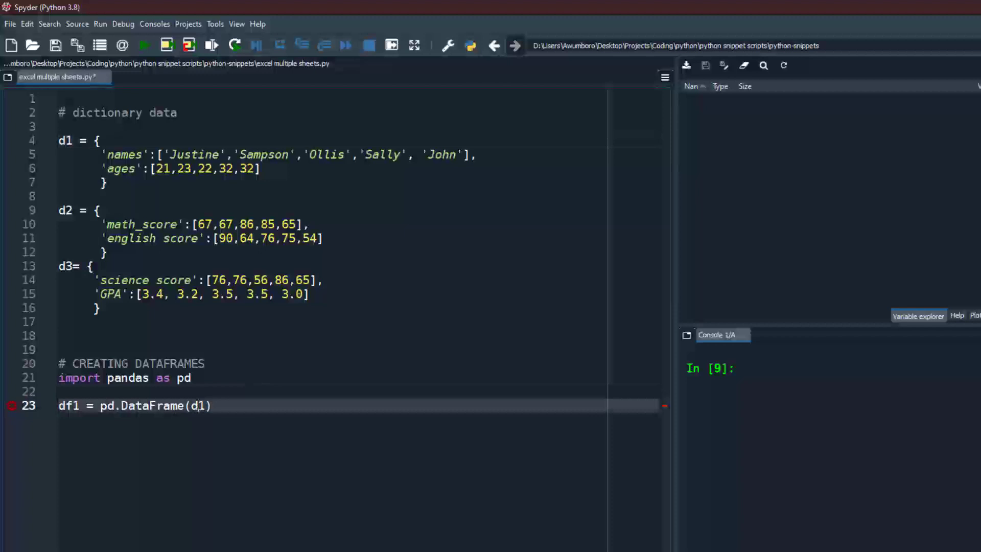
mouse_move(12, 405)
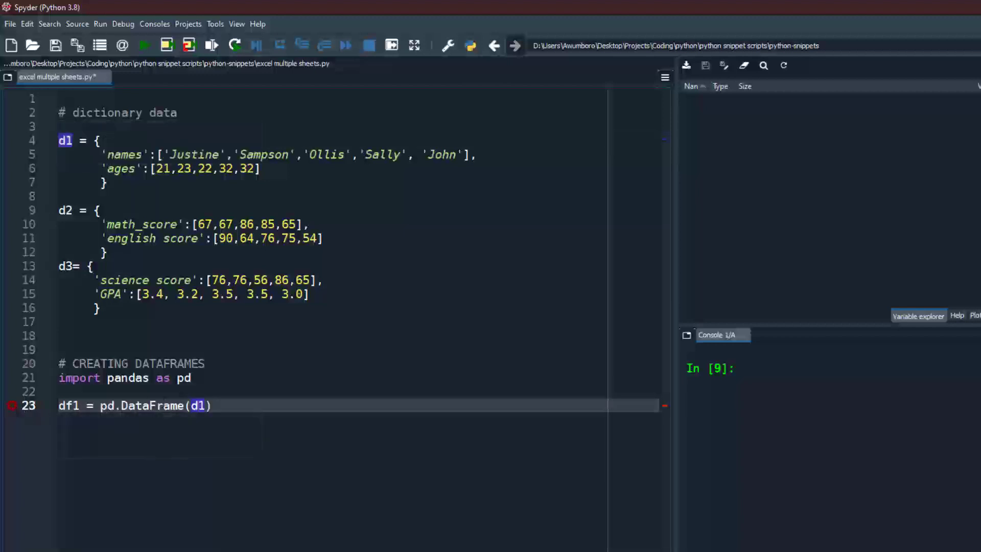
Duplicate the df1 line into df2 = pd.DataFrame(d2) and df3 = pd.DataFrame(d3)
key("enter")
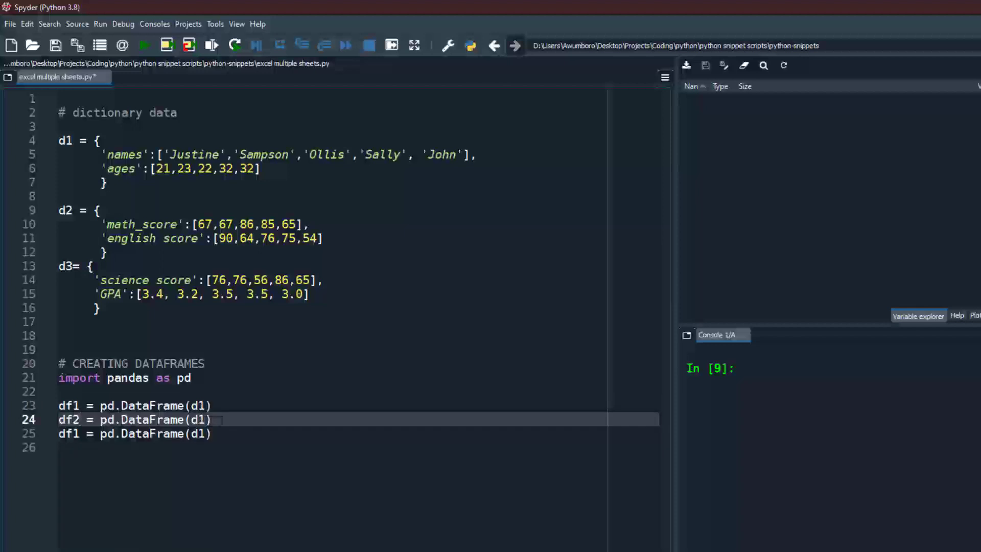
type("d2")
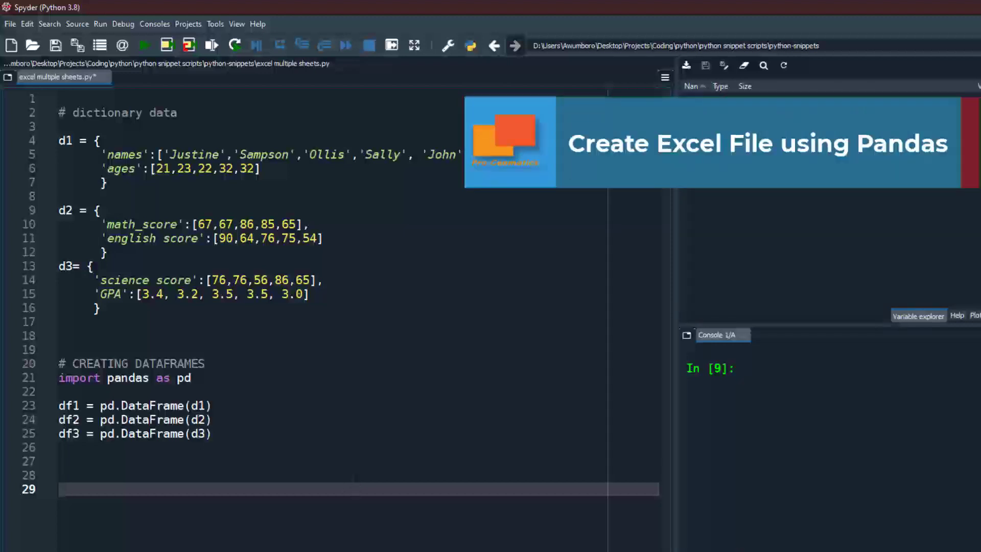
Set path = r"D:\Users\Awumboro\Desktop\Research 2022\multiple_sheets.xlsx" on its own line
type("path")
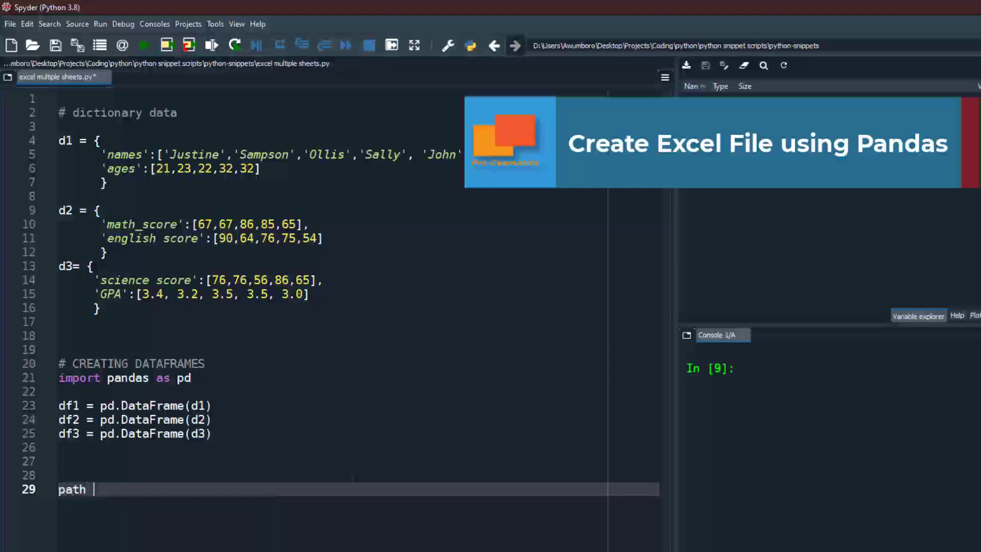
type("= r\"")
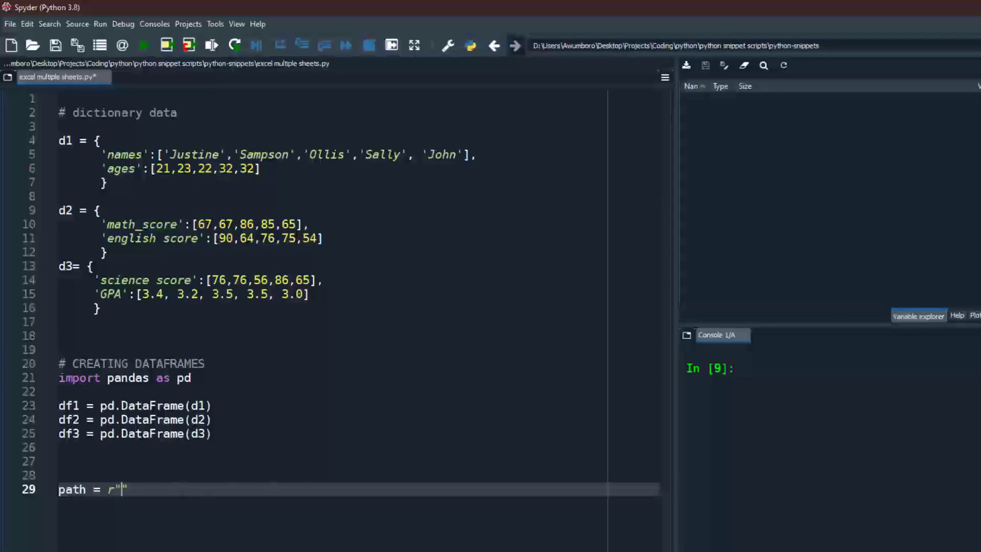
type("D:\\Users\\Awumboro\\Desktop\\Research 2022")
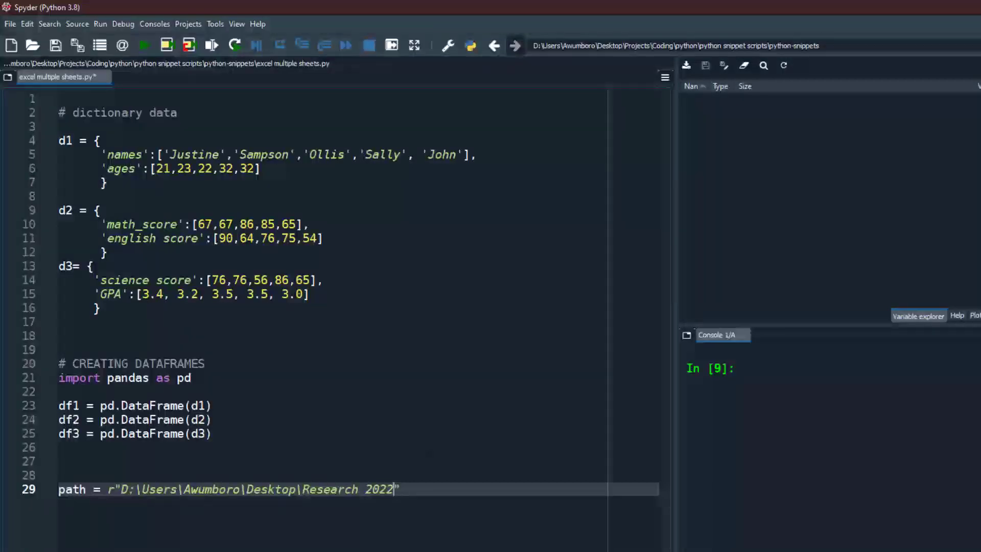
type("\\")
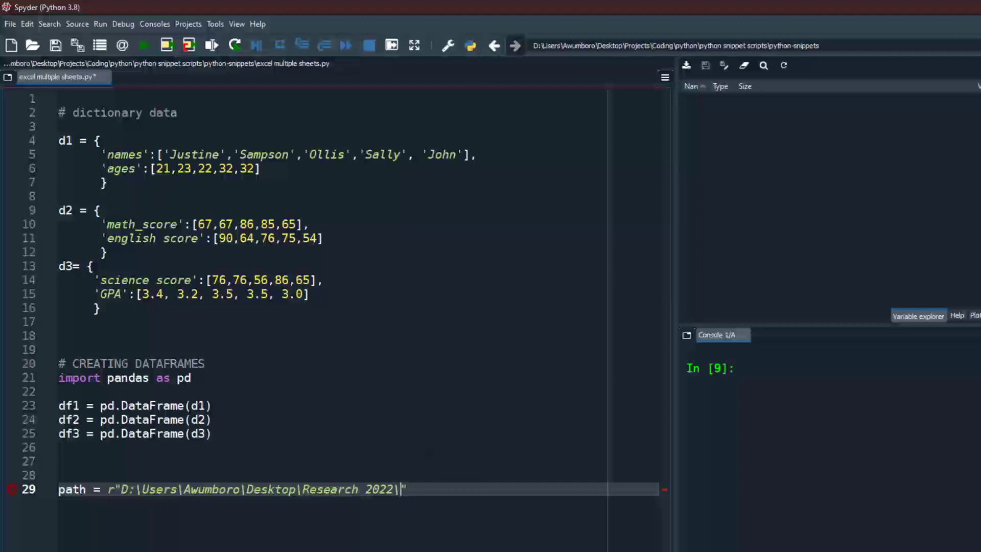
type("mult\"")
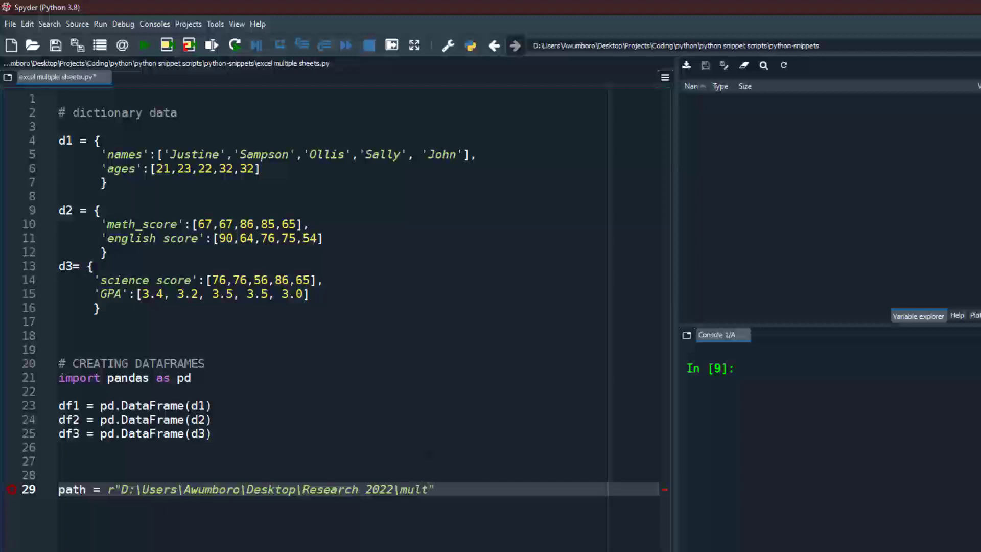
type("iple_shee")
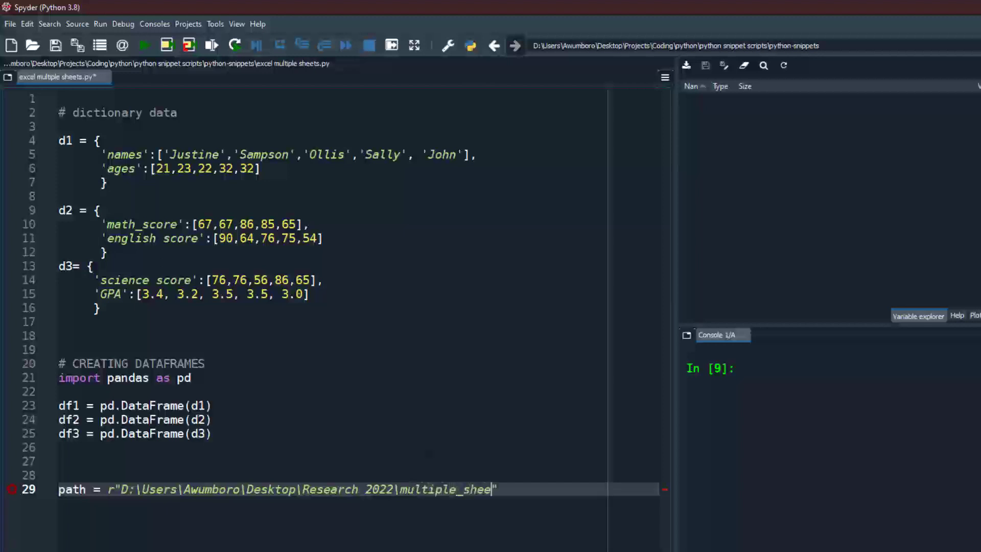
type("ts.x\"")
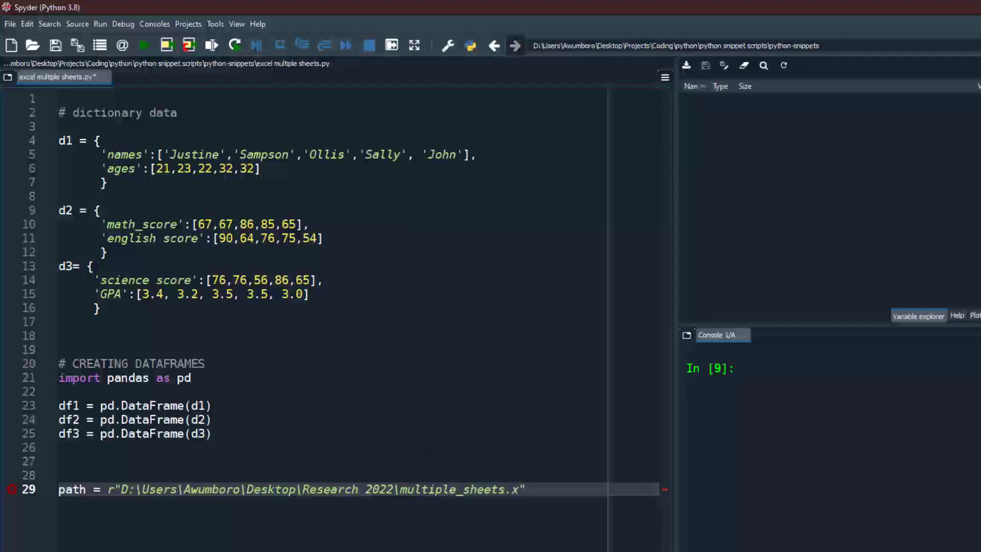
type("lsx")
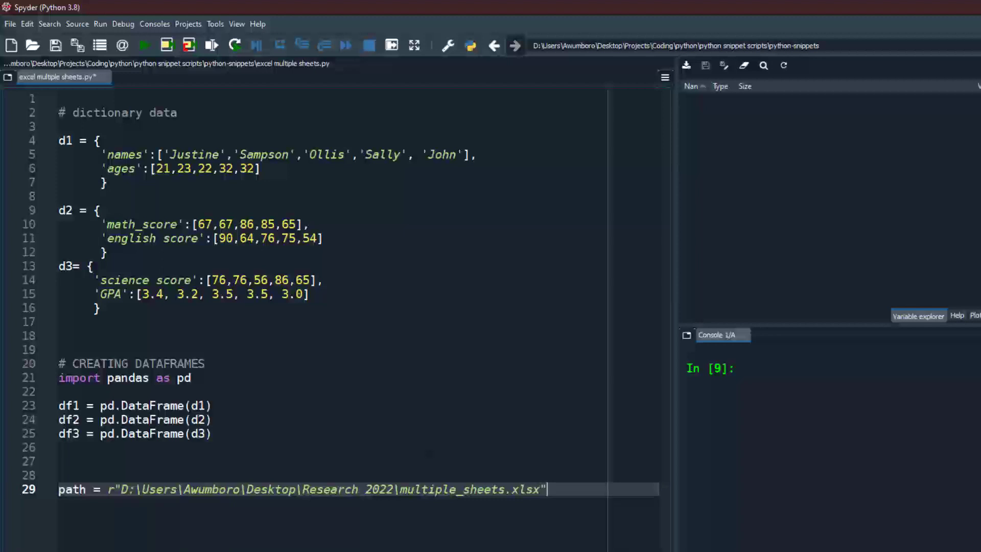
key("enter")
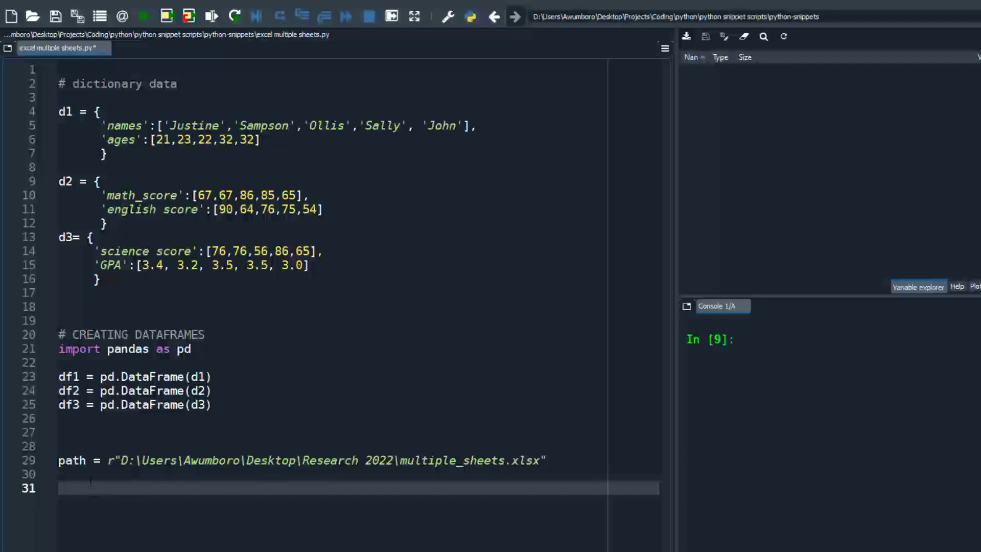
Write 'with pd.ExcelWriter(path) as engine:' and start the indented block body
type("with")
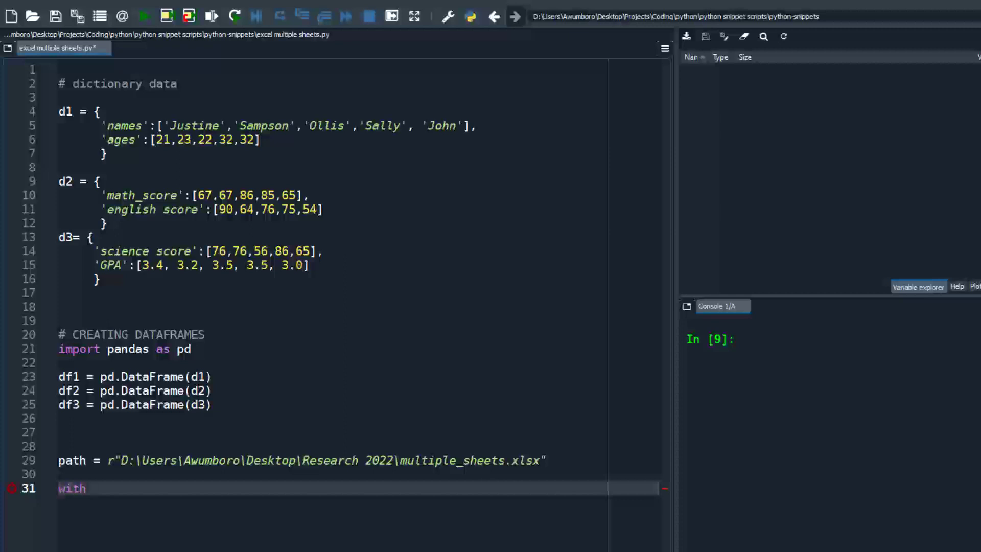
type("p")
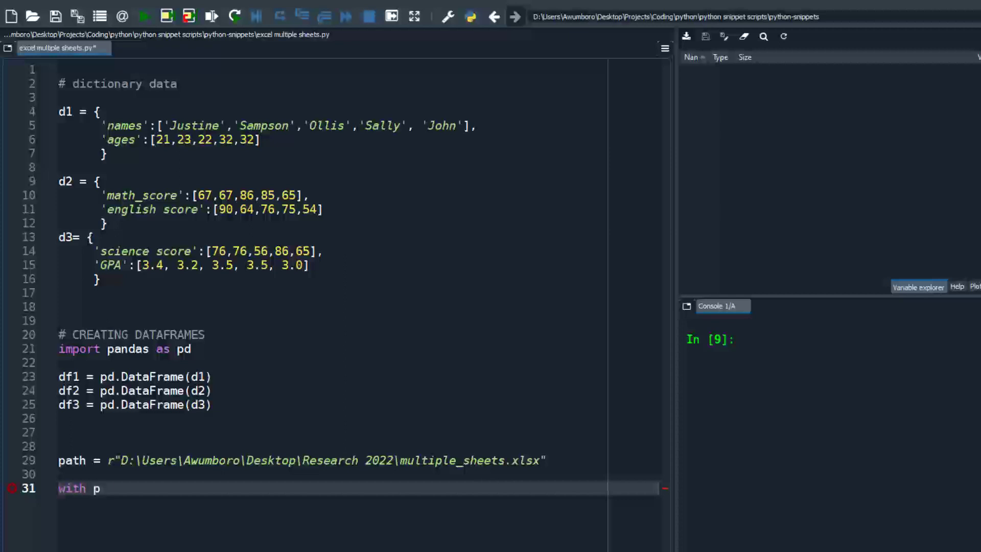
type("d.E")
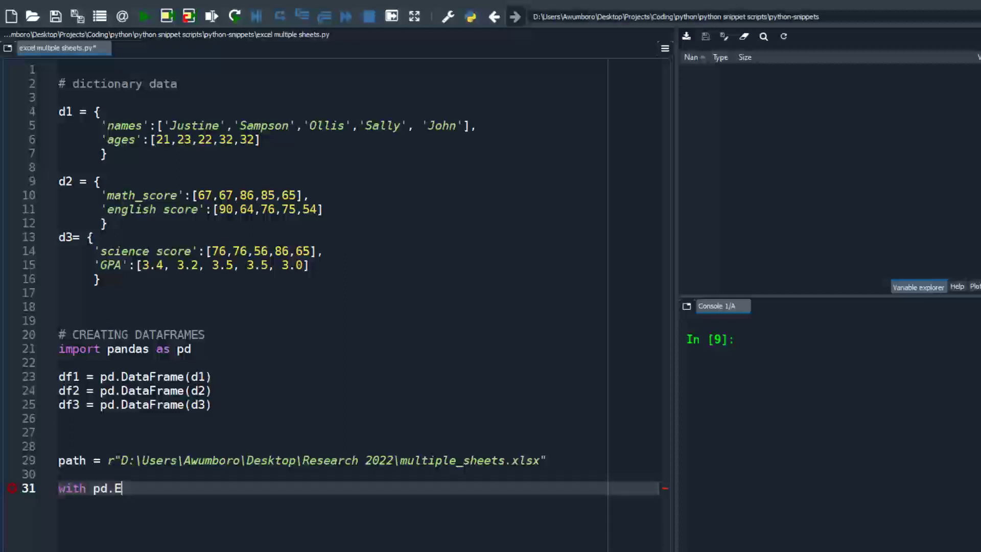
type("xcelWriter")
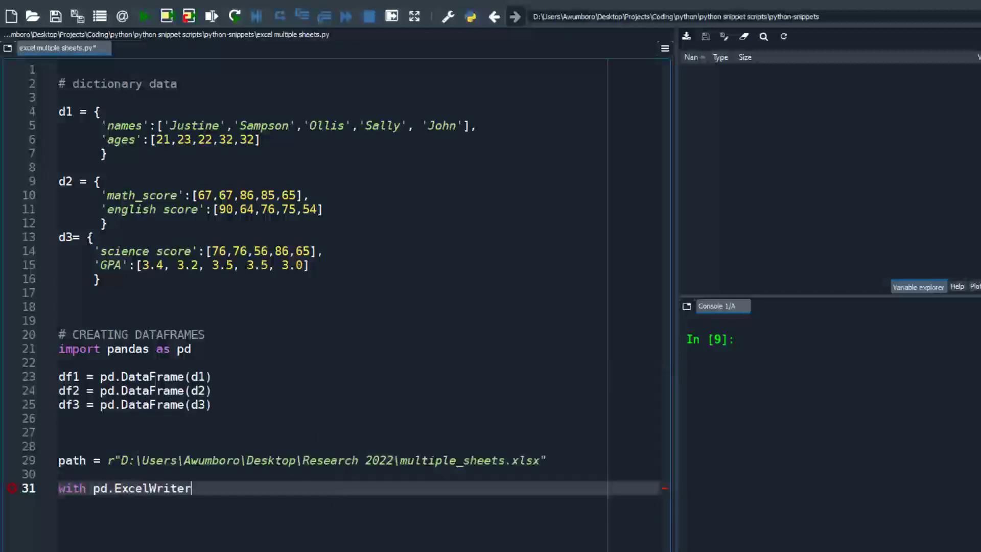
type("()")
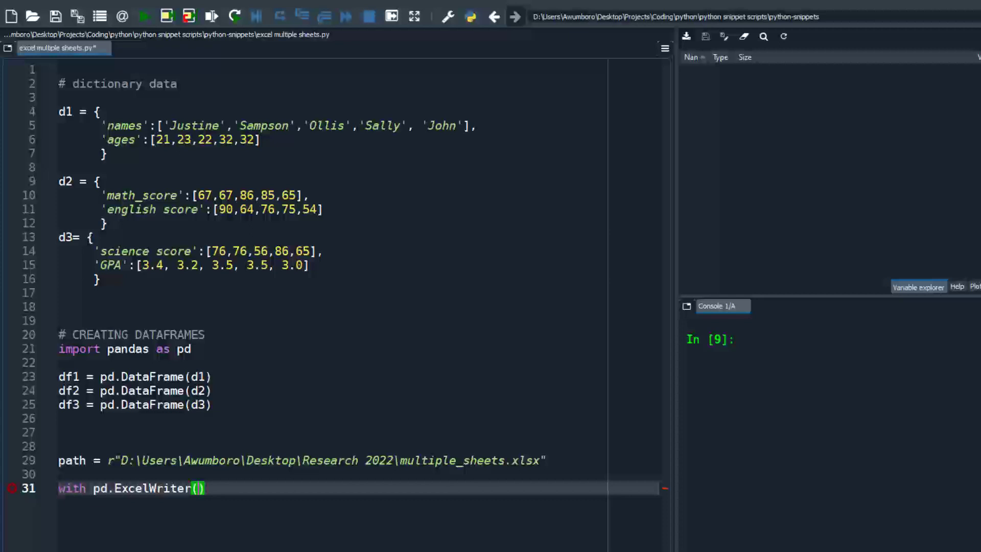
type("path")
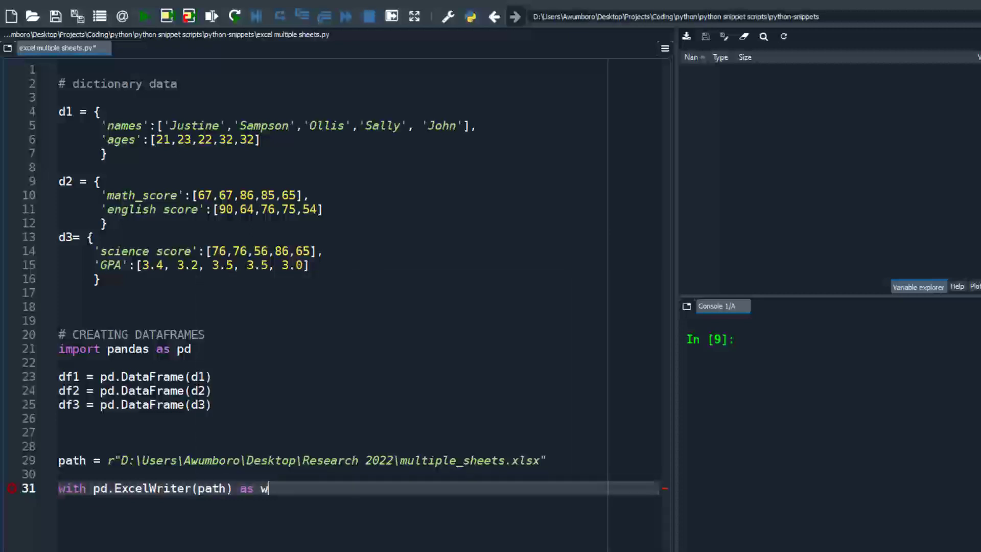
type("r")
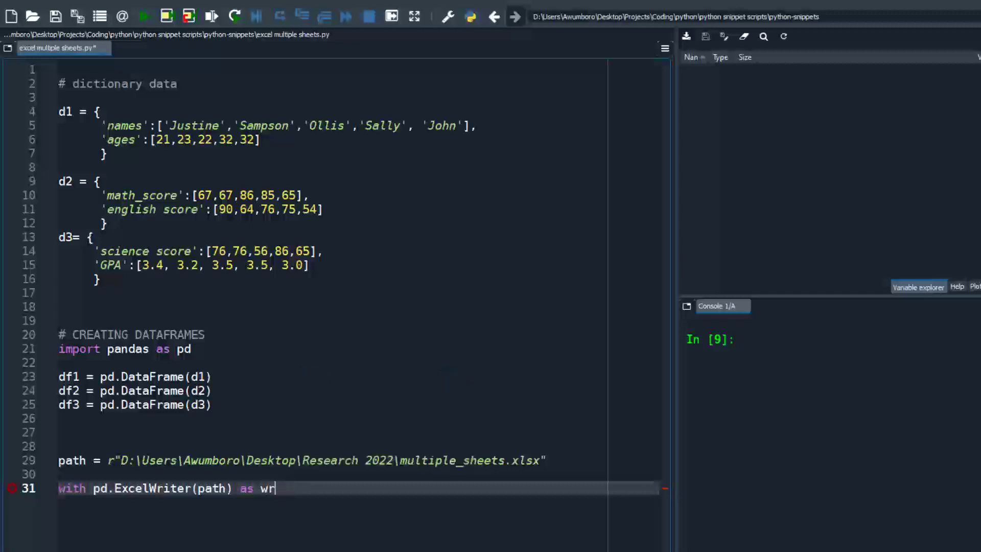
type("enginer")
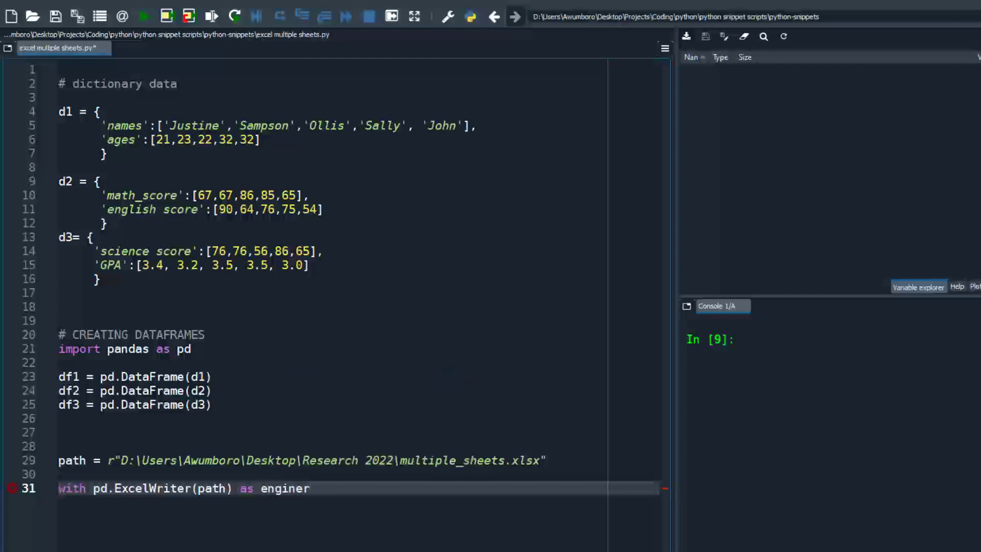
type(":")
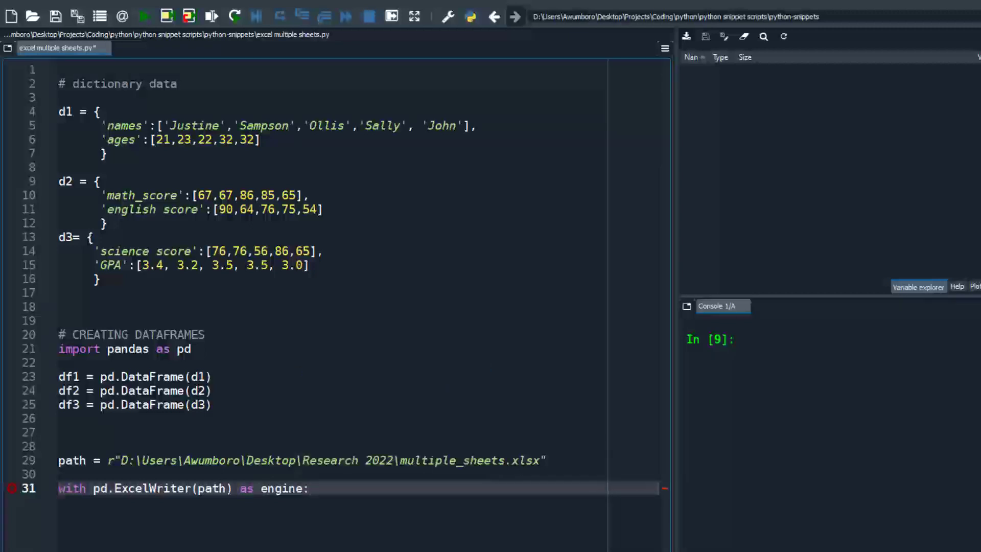
key("enter")
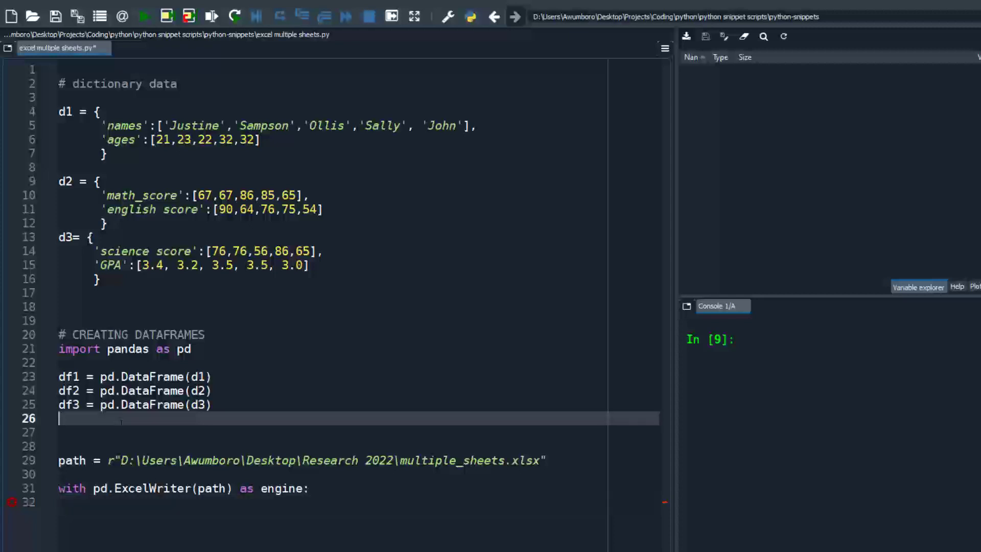
Discard the stray df1.to_excel line below df3 and open a new line inside the with-block
double_click(67, 376)
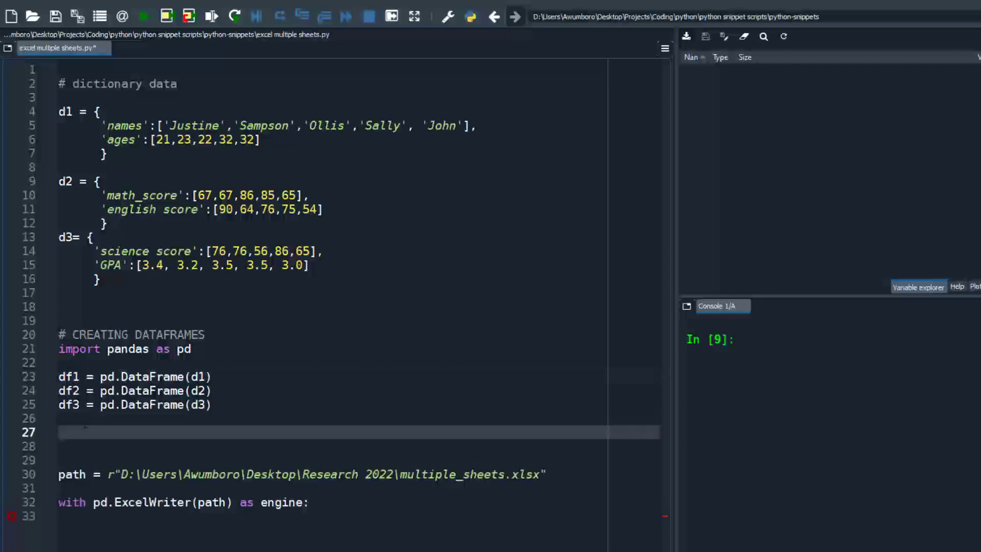
left_click(75, 432)
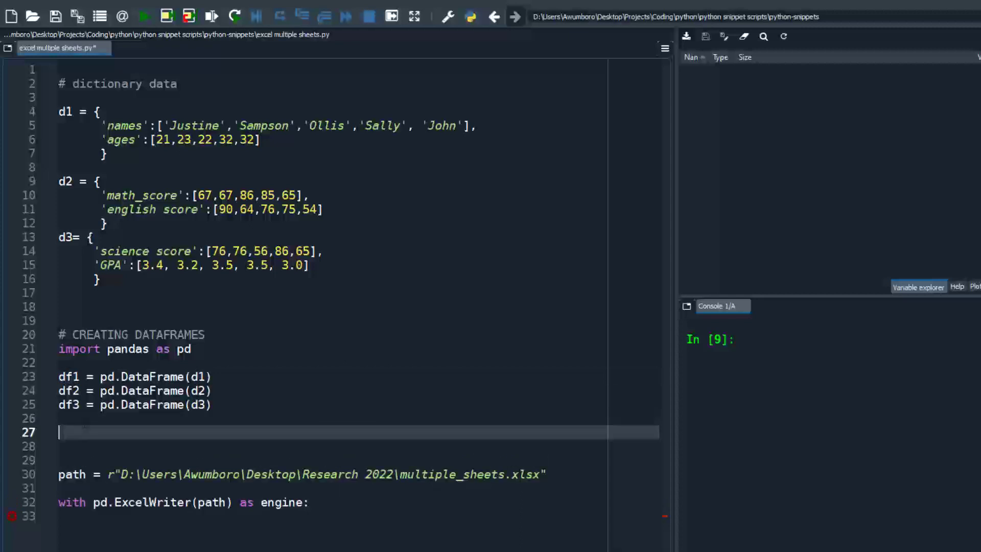
type("df1.")
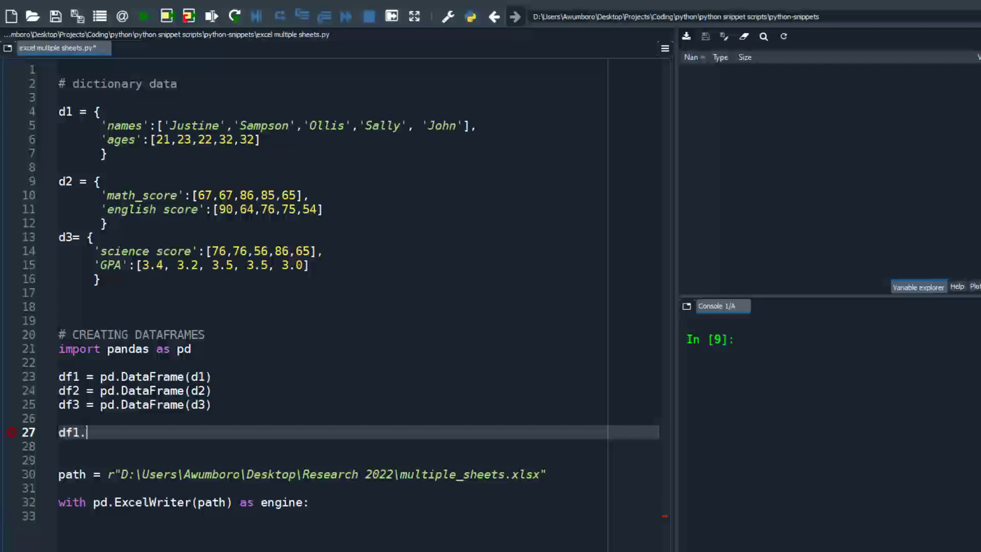
type("to")
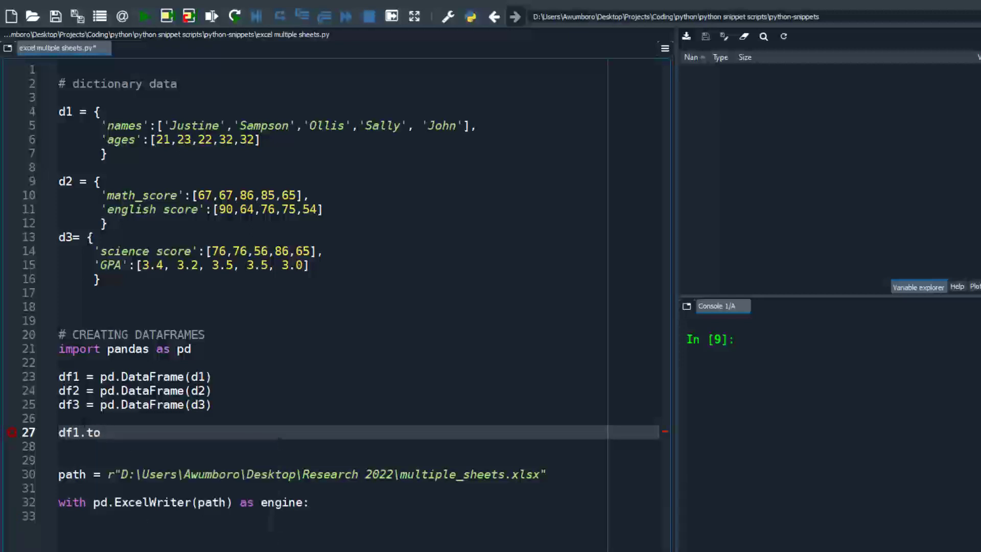
type("_exx")
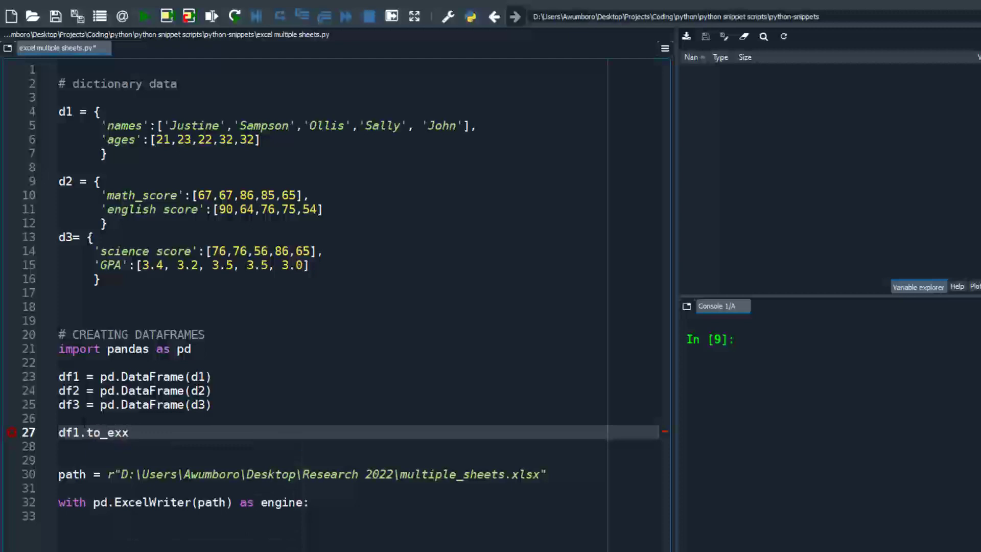
type("l")
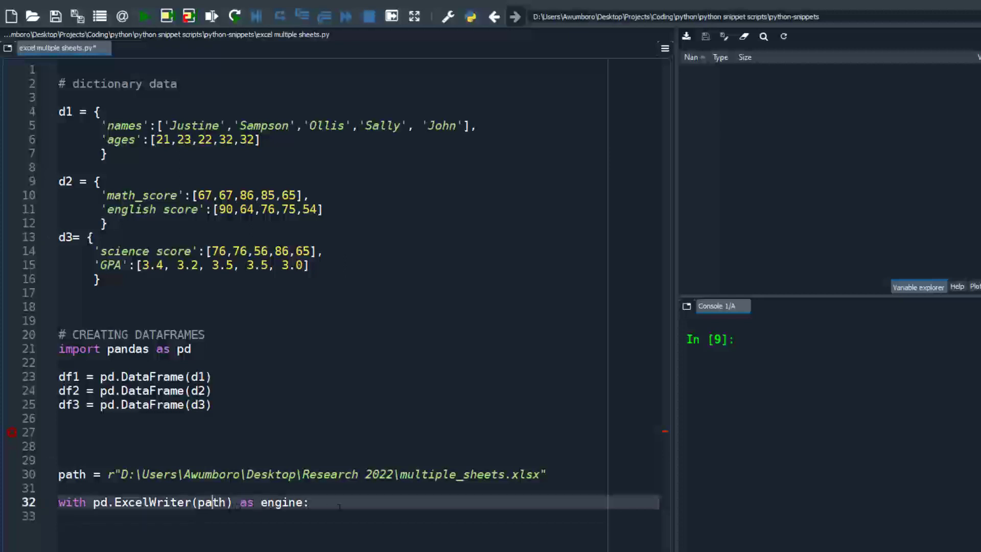
key("enter")
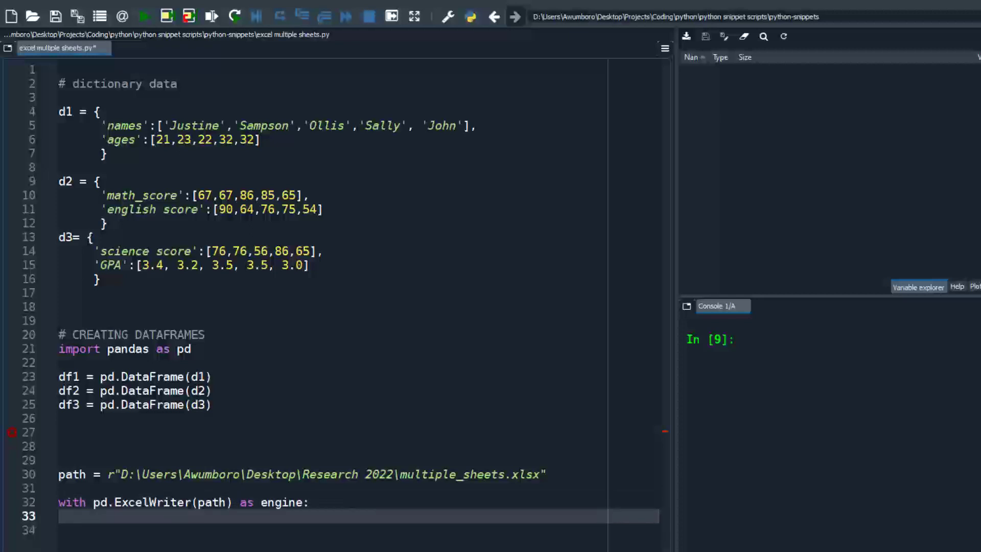
Write df1.to_excel(excel_writer=engine, sheet_name='bio') inside the with-block
type("df1.to_exce;")
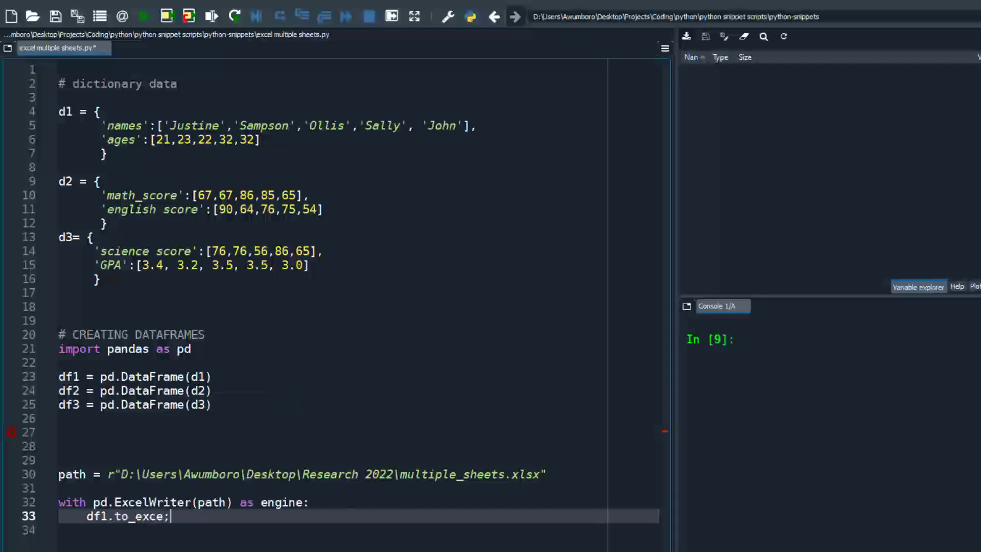
type("excel(")
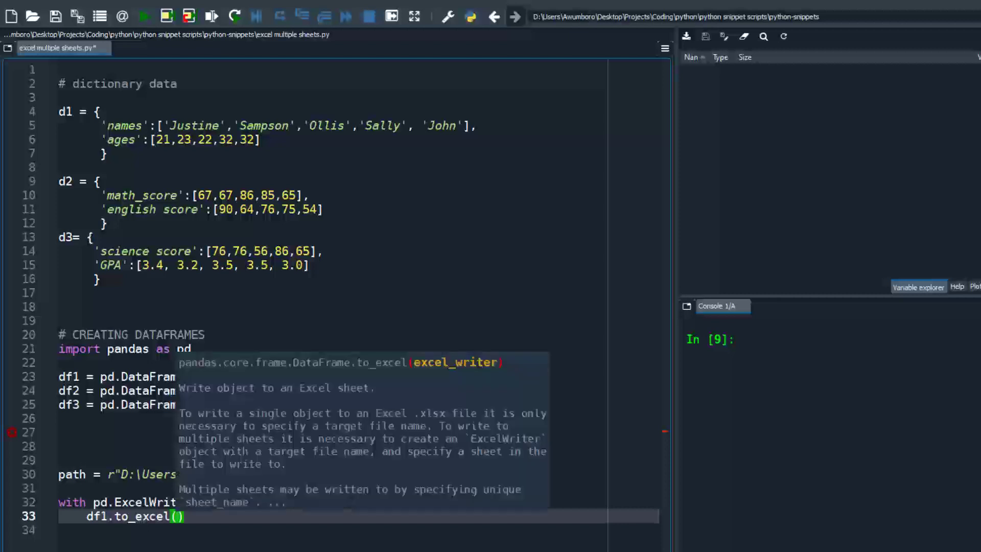
type("exe")
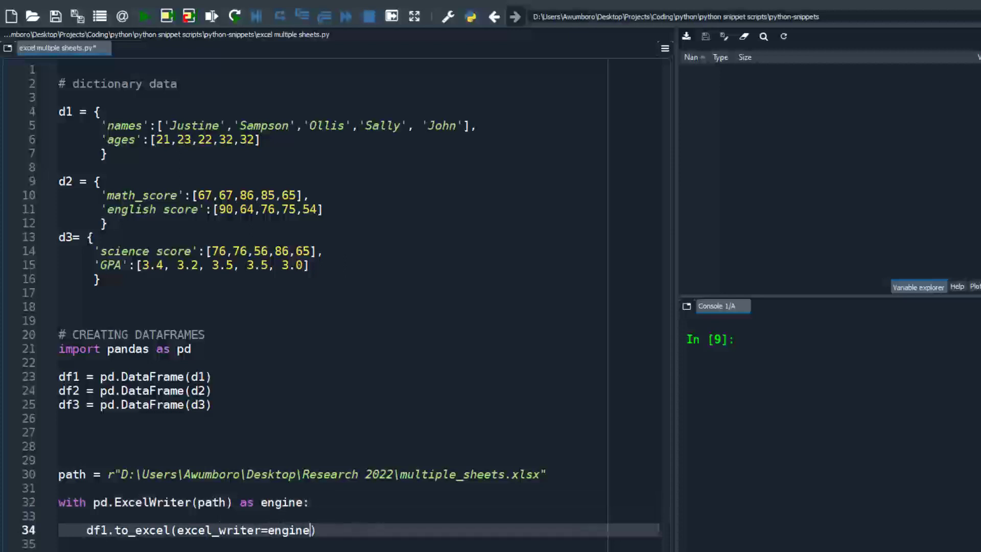
type(", sheet_name=")
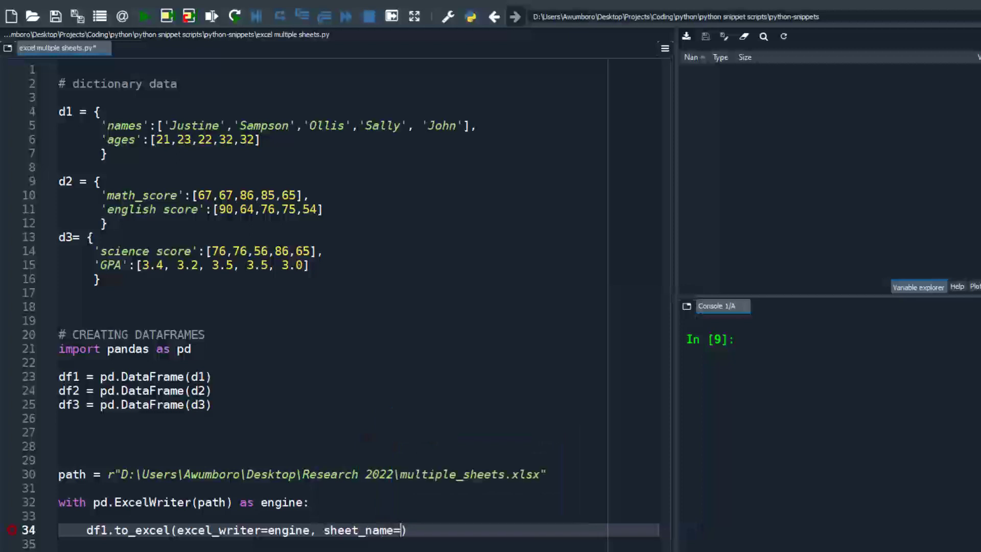
type("'")
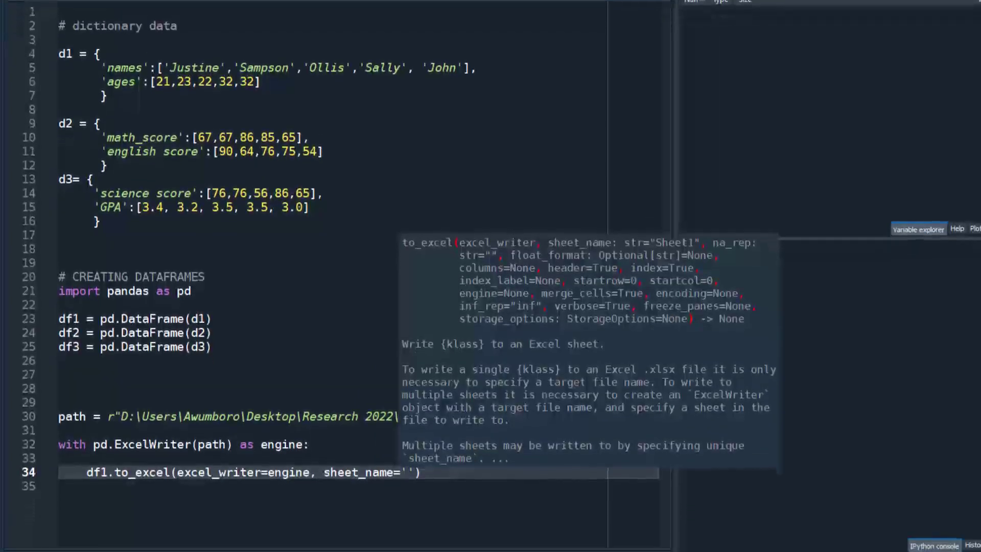
type("bio")
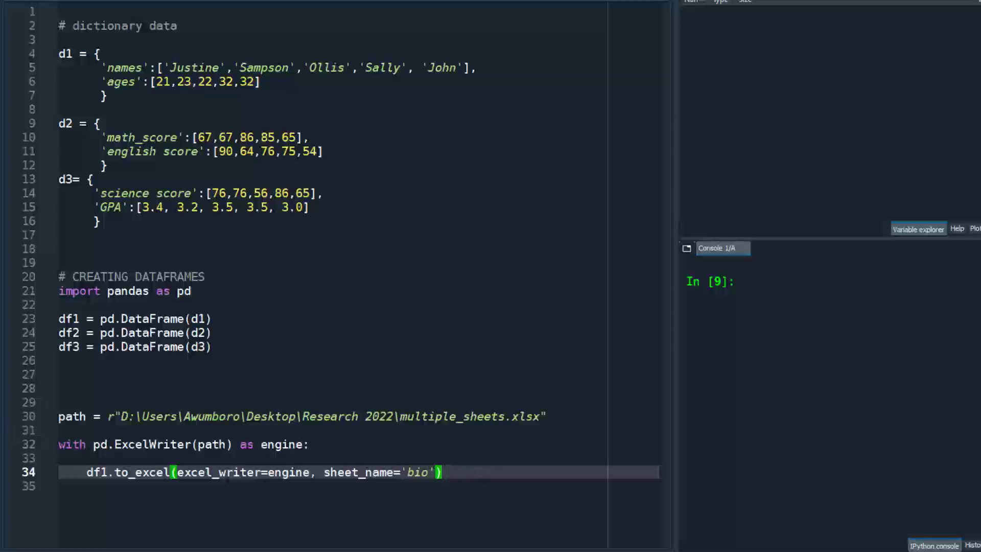
type("df2.to-excel(")
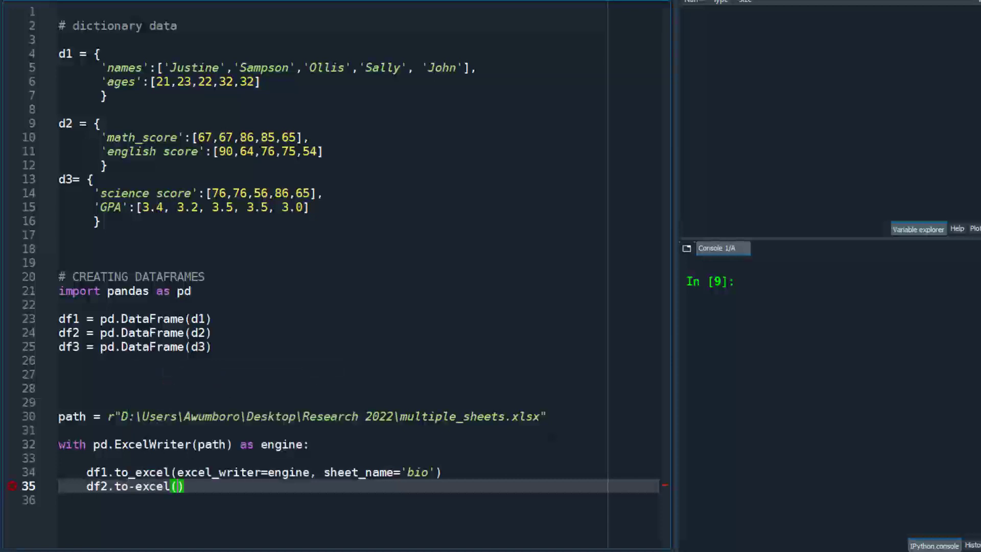
Finish the df2 line as to_excel(excel_writer=engine, sheet_name='scores') and begin the df3 line
type("excel_writer=engine, sheet_name= ''")
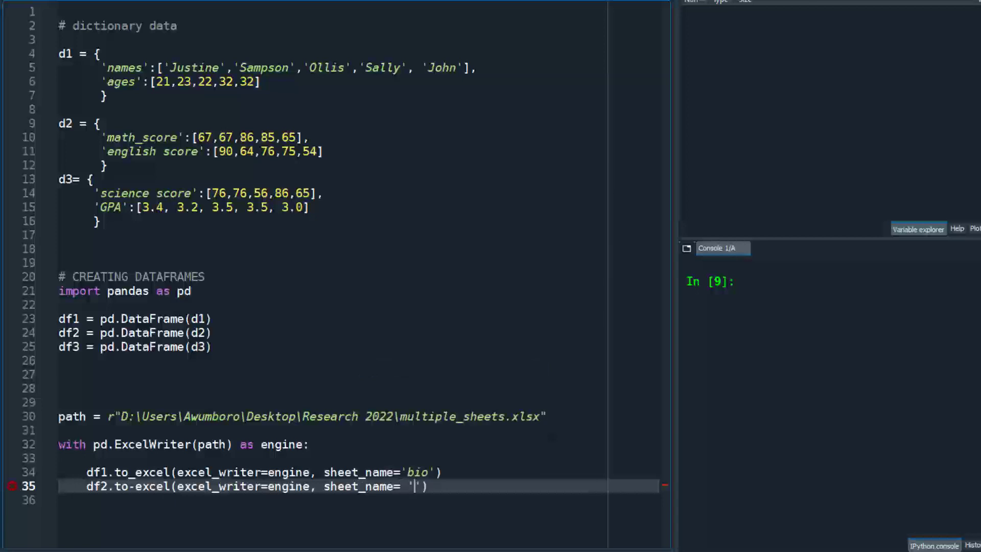
type("scores")
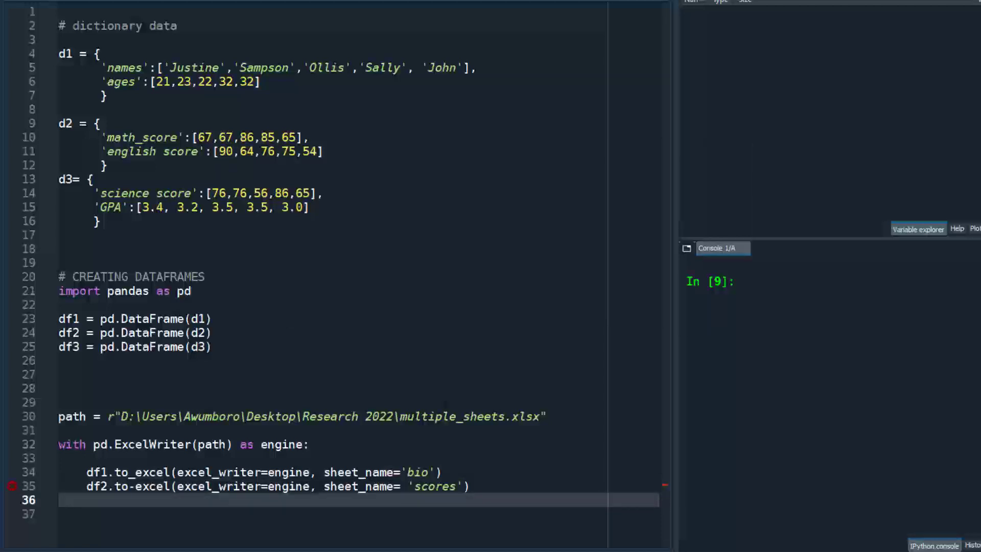
type("df3 =")
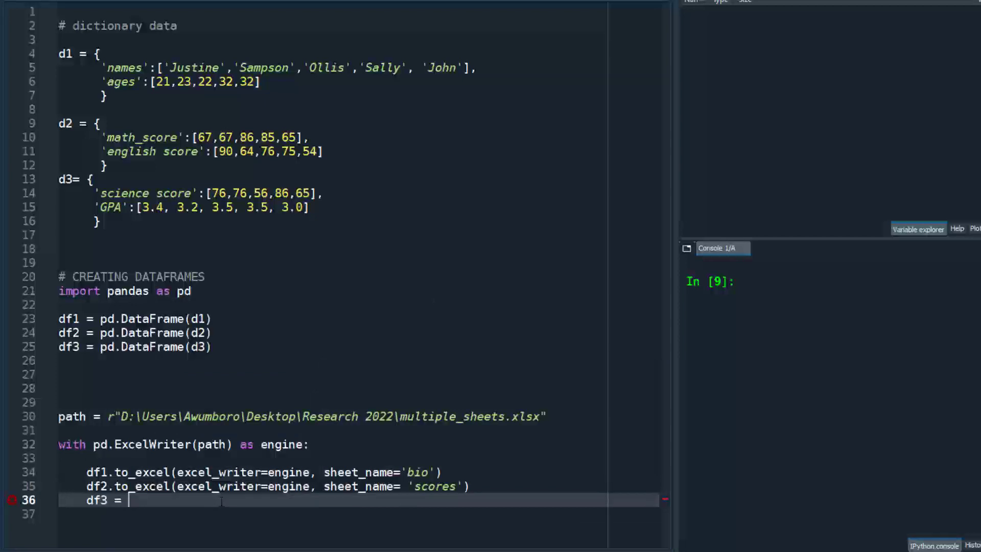
Write df3.to_excel(excel_writer=engine, sheet_name='GPA') on line 36
type("df3")
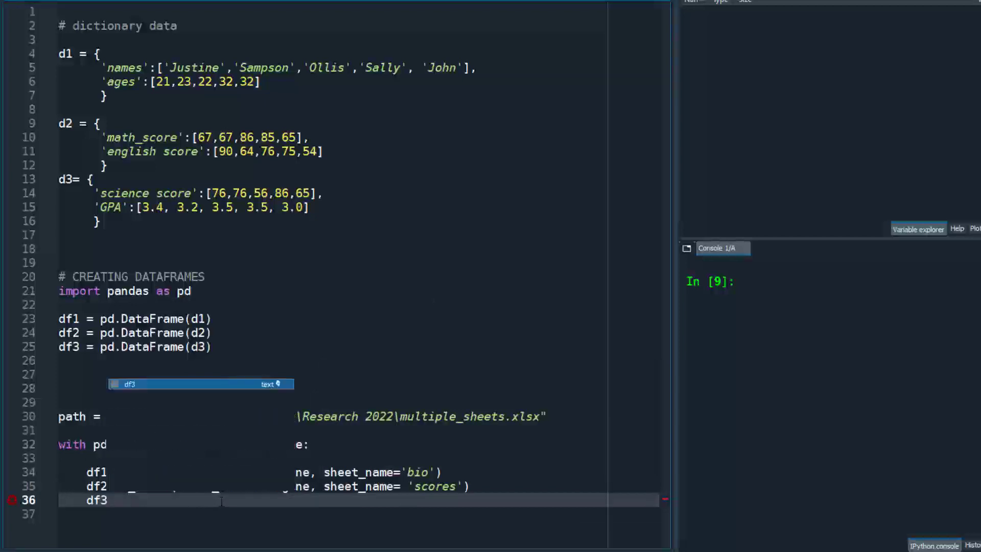
type(".to_excel(")
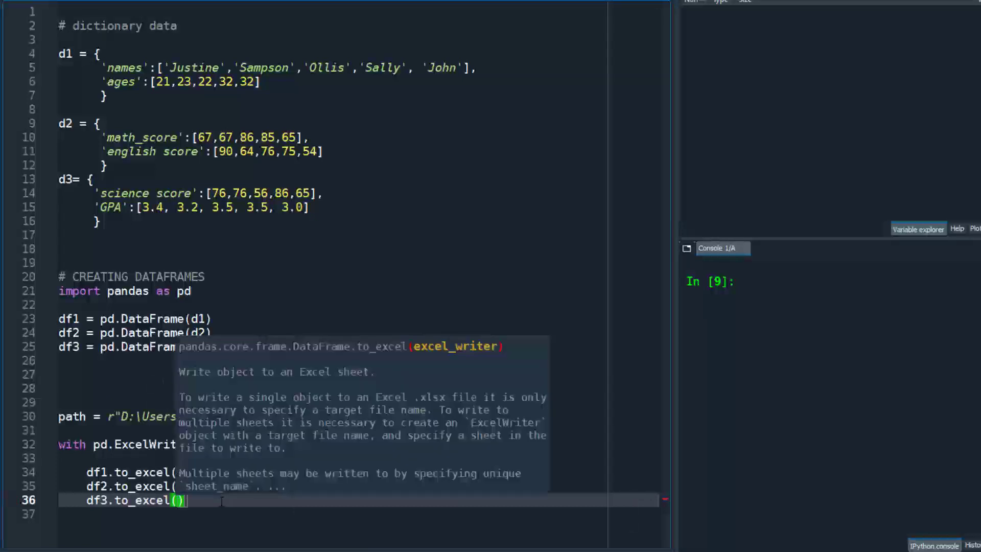
type("excel_writer=engine, sheet_name =")
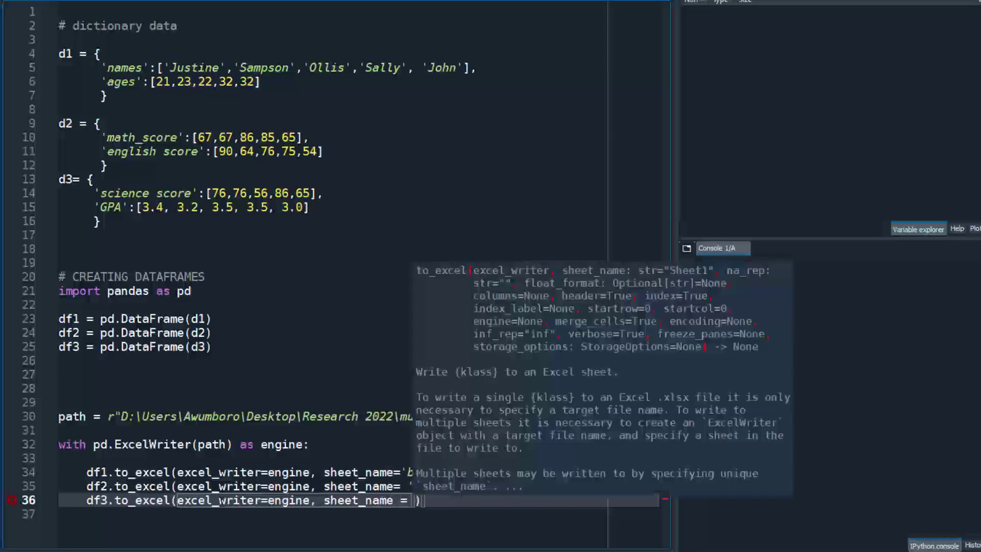
type("''")
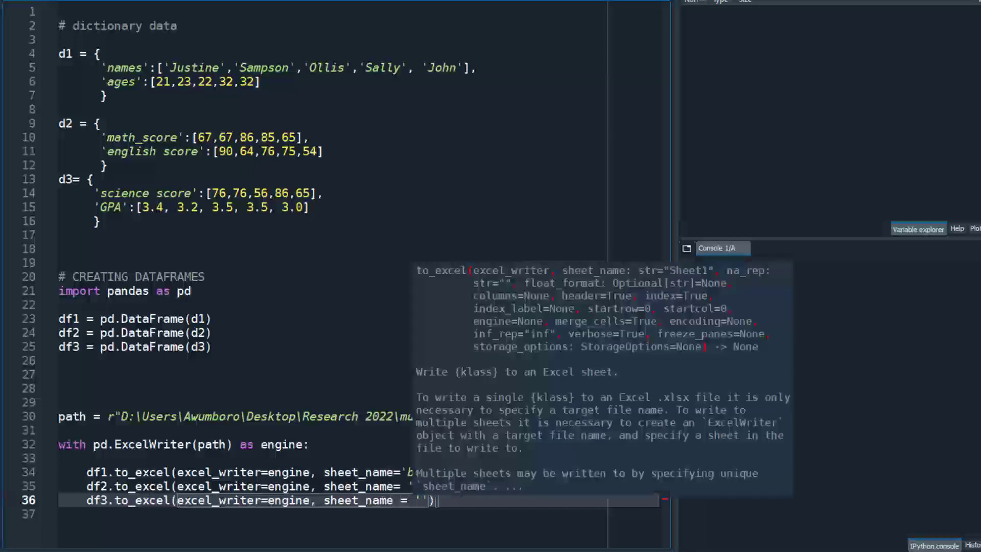
type("GPA")
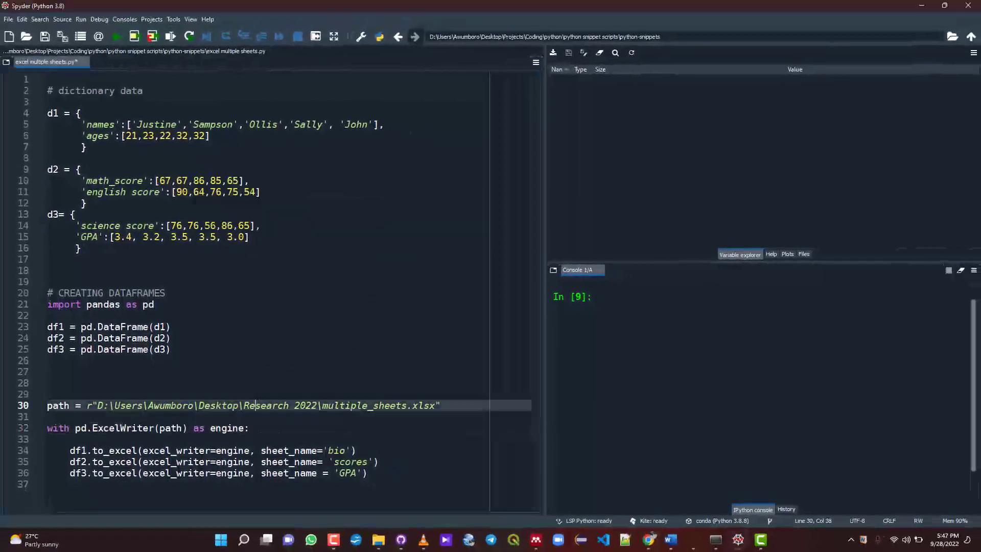
Run the whole script (Run file, F5) to generate multiple_sheets.xlsx
left_click(117, 36)
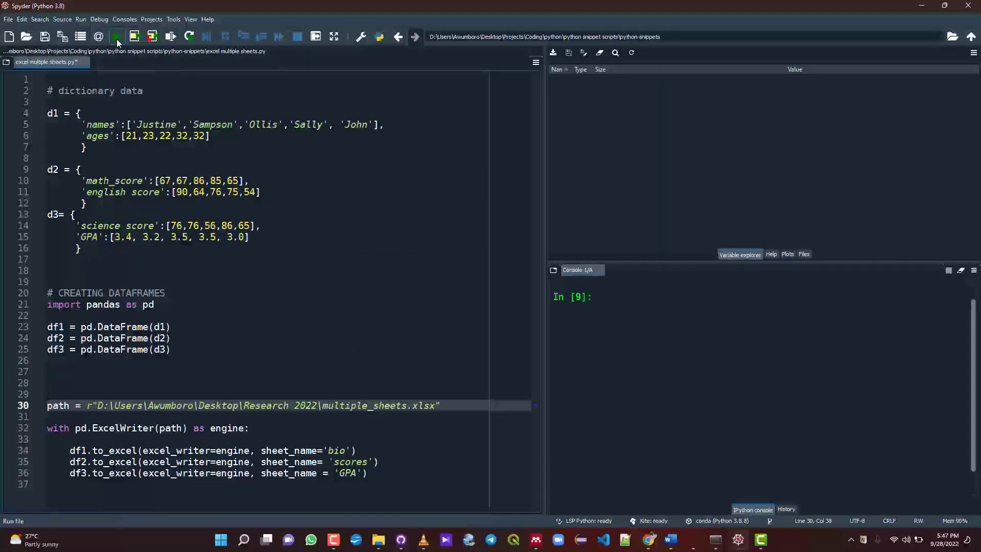
left_click(117, 36)
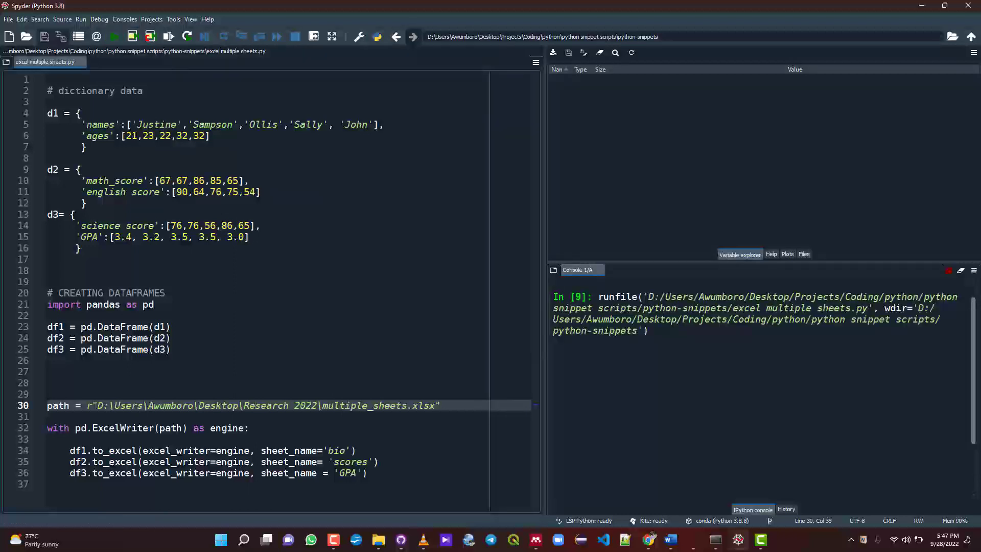
key("F5")
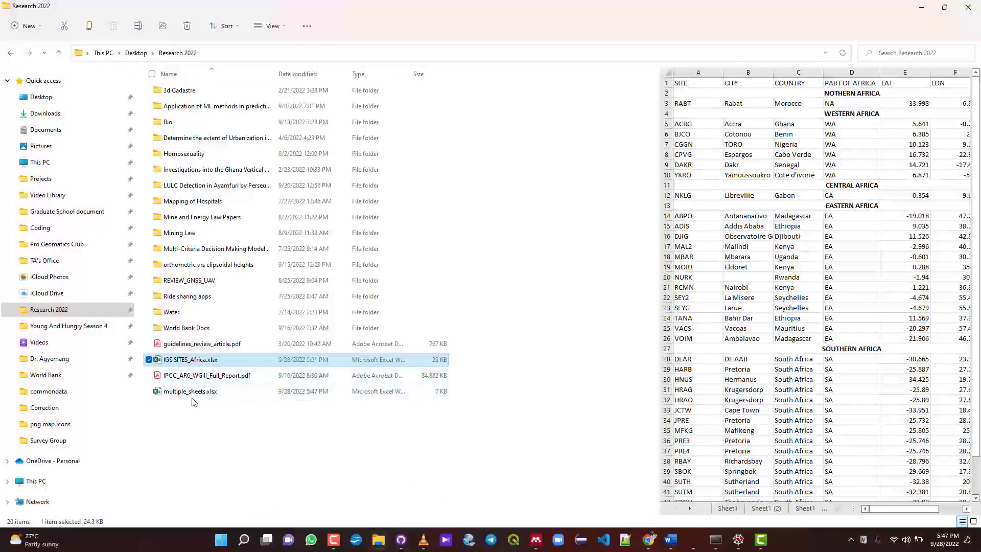
Open multiple_sheets.xlsx in Excel, inspect the bio sheet's index column A, then close it
left_click(190, 391)
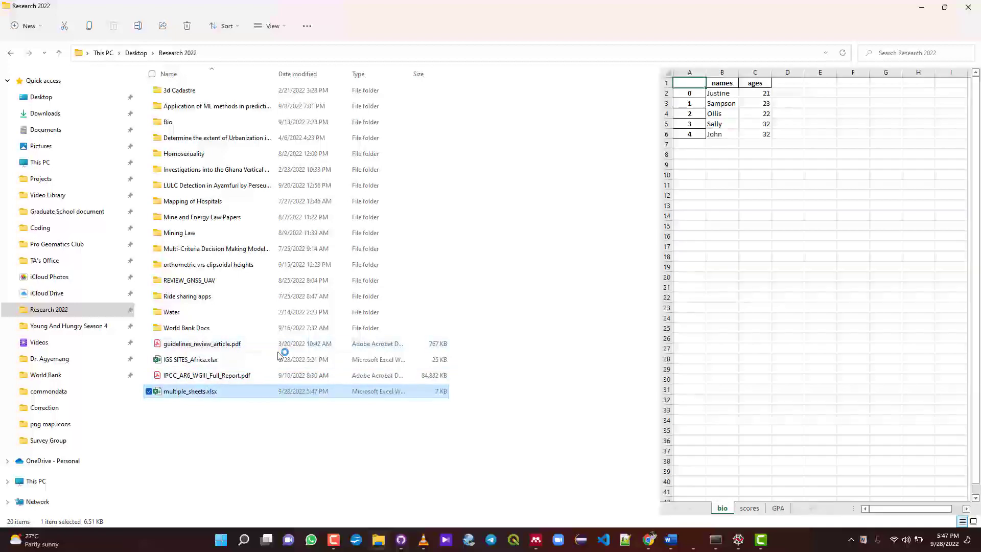
double_click(190, 390)
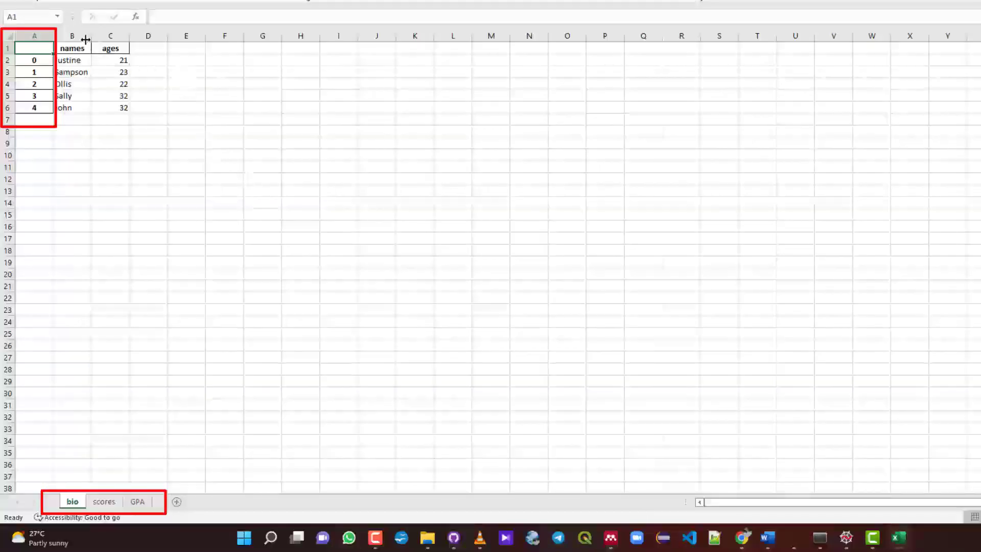
left_click(34, 35)
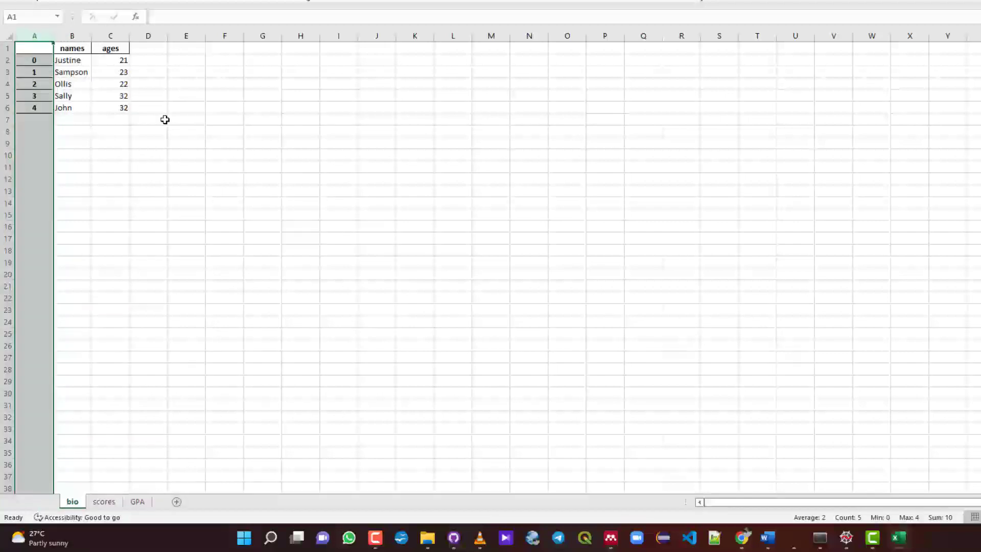
left_click(148, 60)
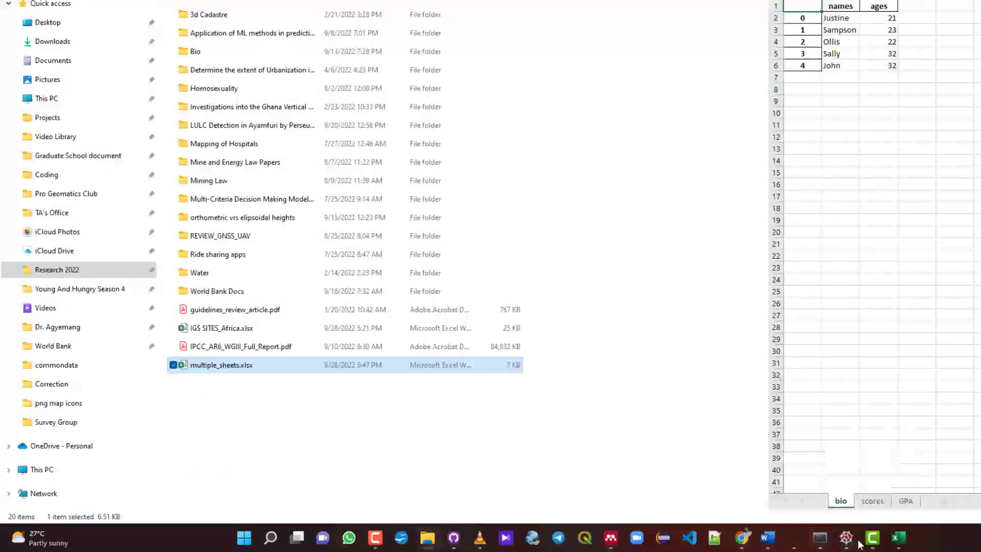
Add index = False to the to_excel calls in the Spyder script
left_click(872, 537)
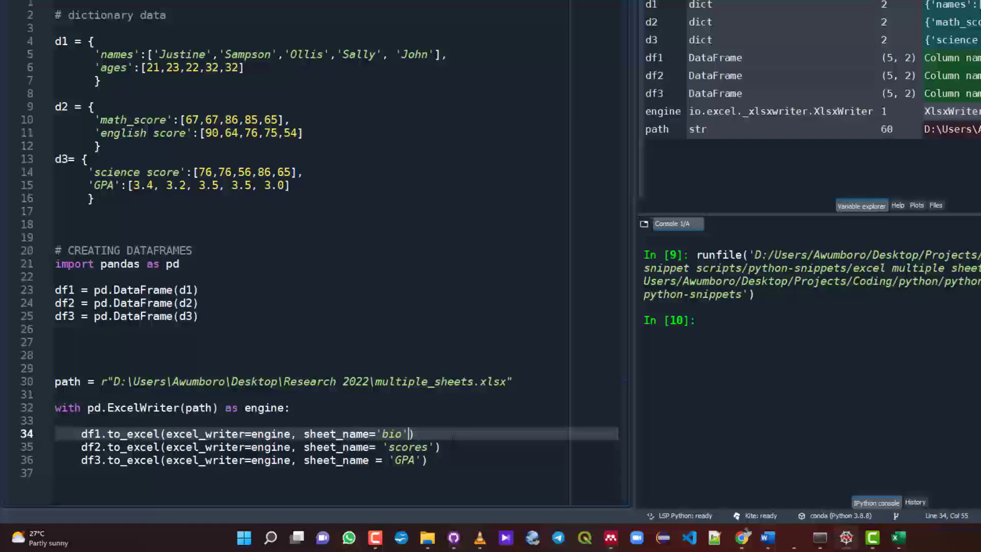
type(", index")
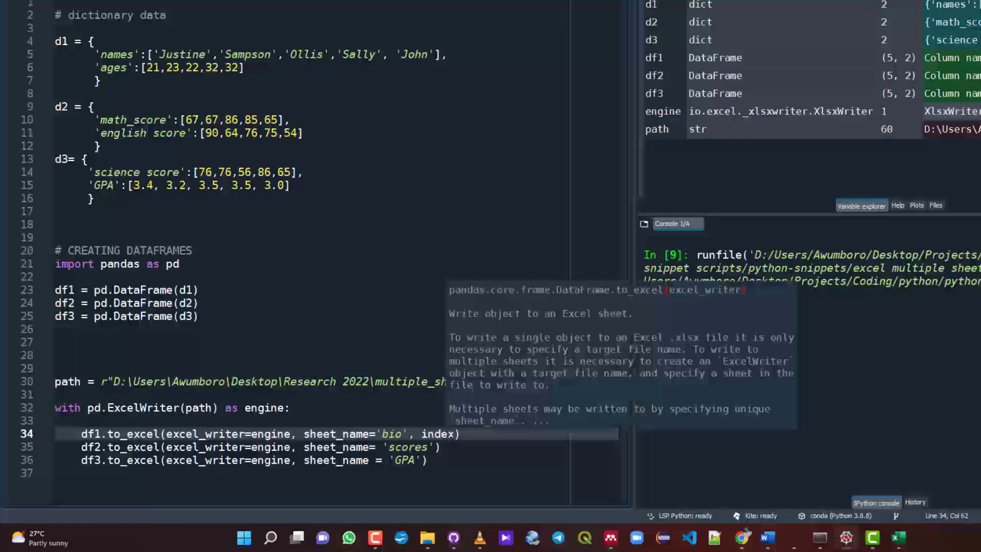
type("= False")
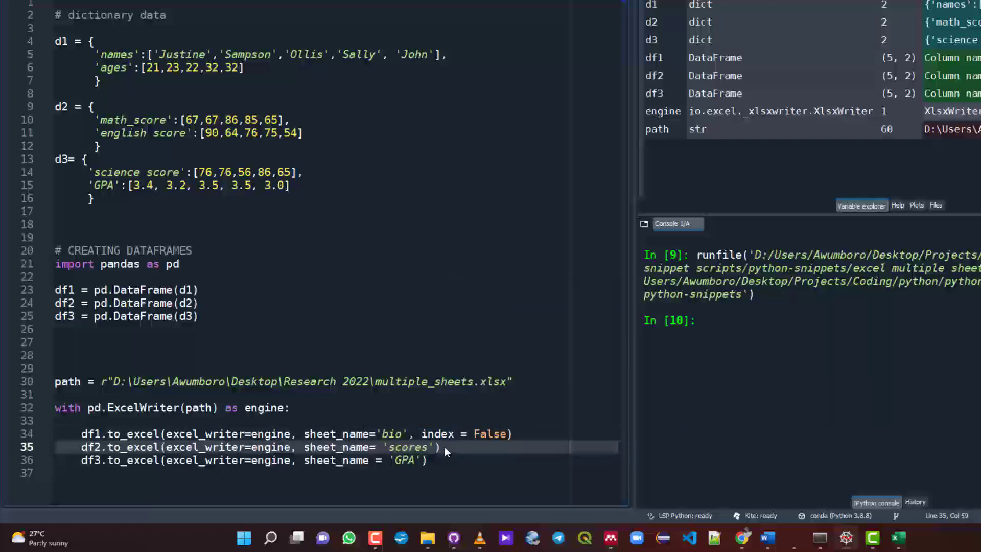
type(", index = False")
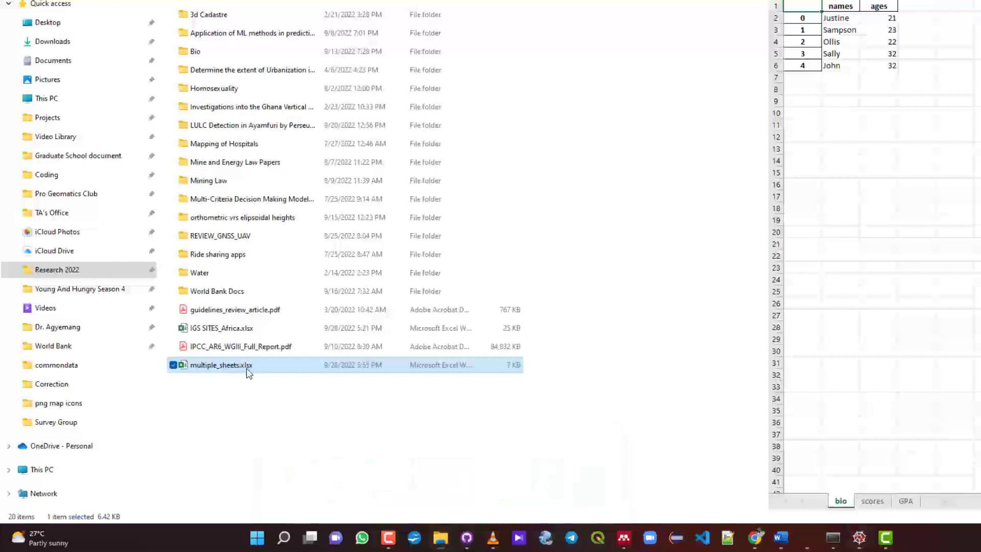
Reopen multiple_sheets.xlsx and view the bio, scores and GPA sheets
double_click(221, 365)
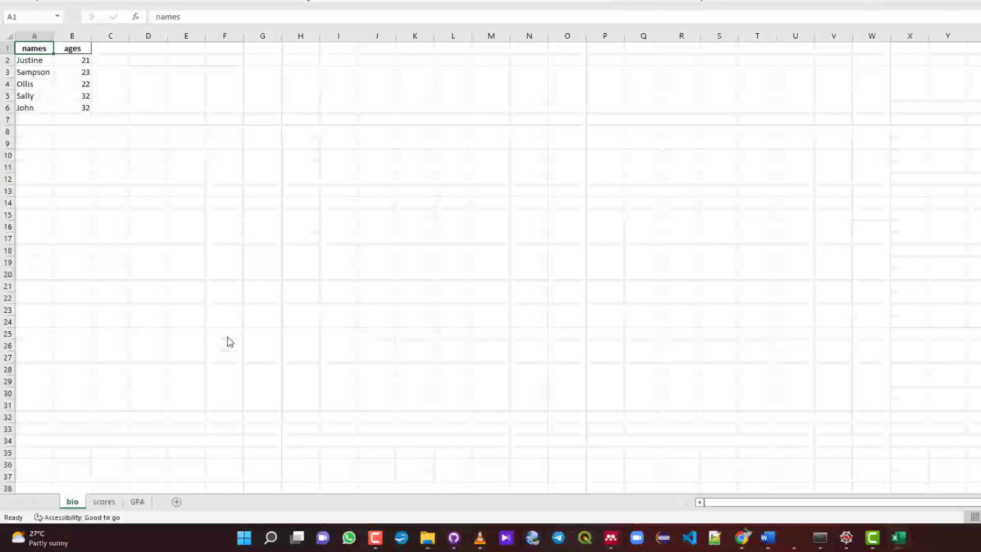
left_click(103, 501)
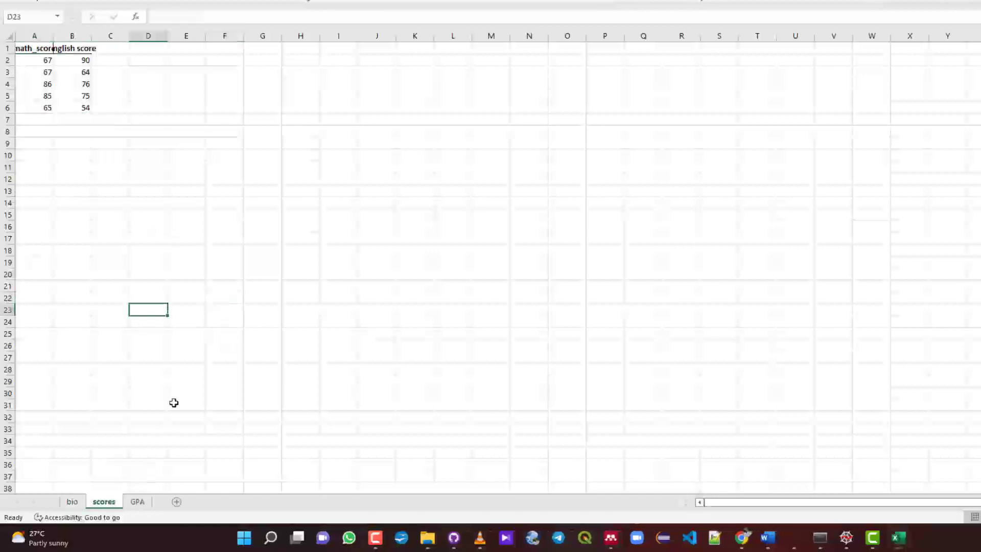
left_click(137, 501)
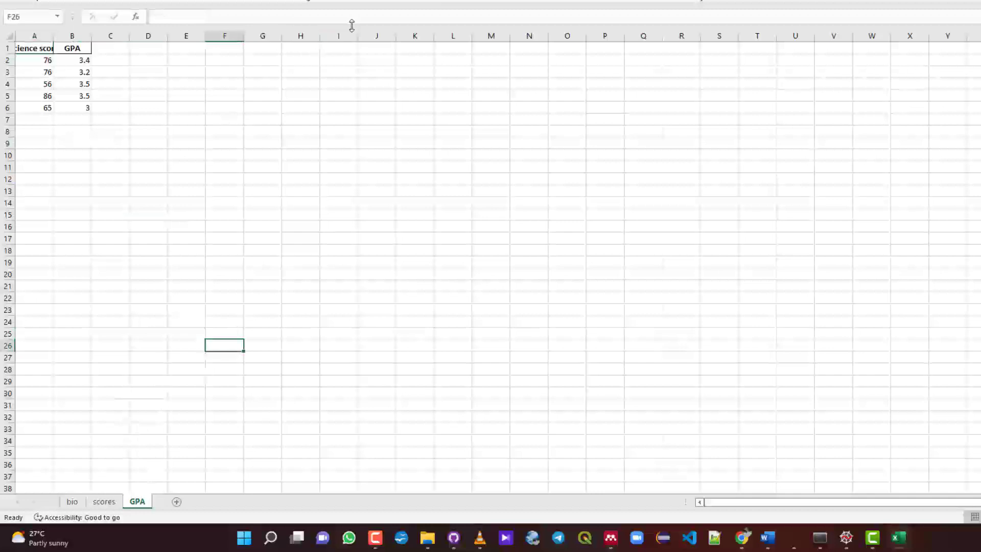
mouse_move(339, 15)
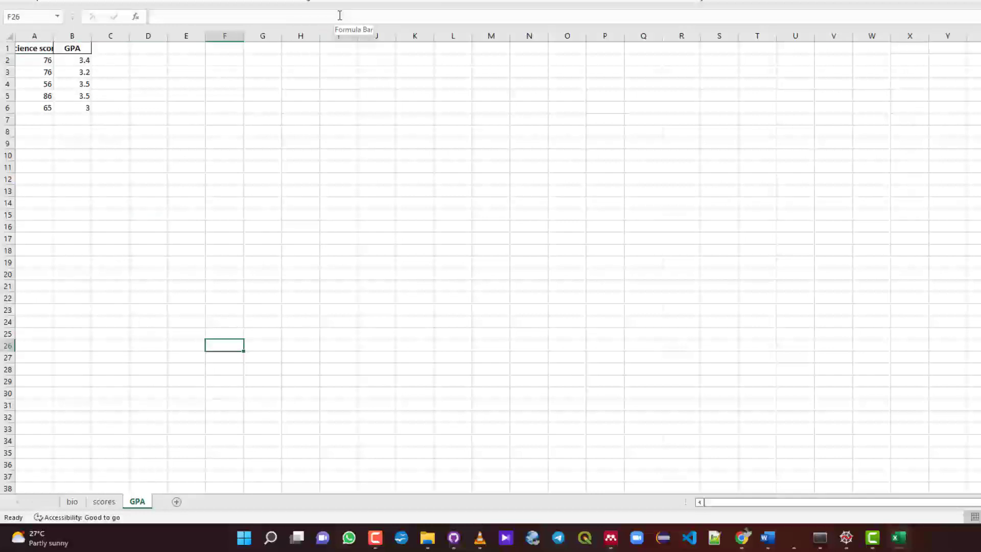